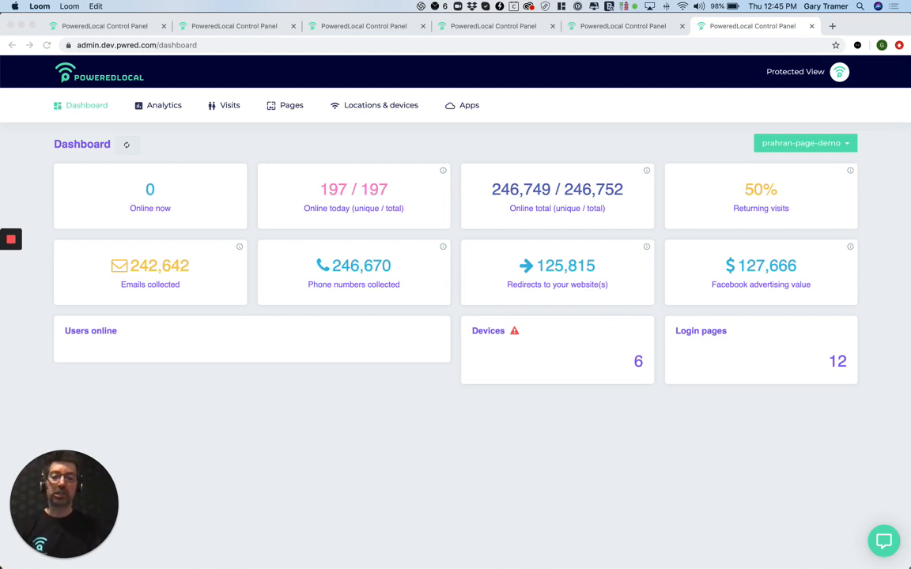
Play Wi-Fi Test For Blog.mov to the Baskin Robbins welcome-back login page.
left_click(747, 549)
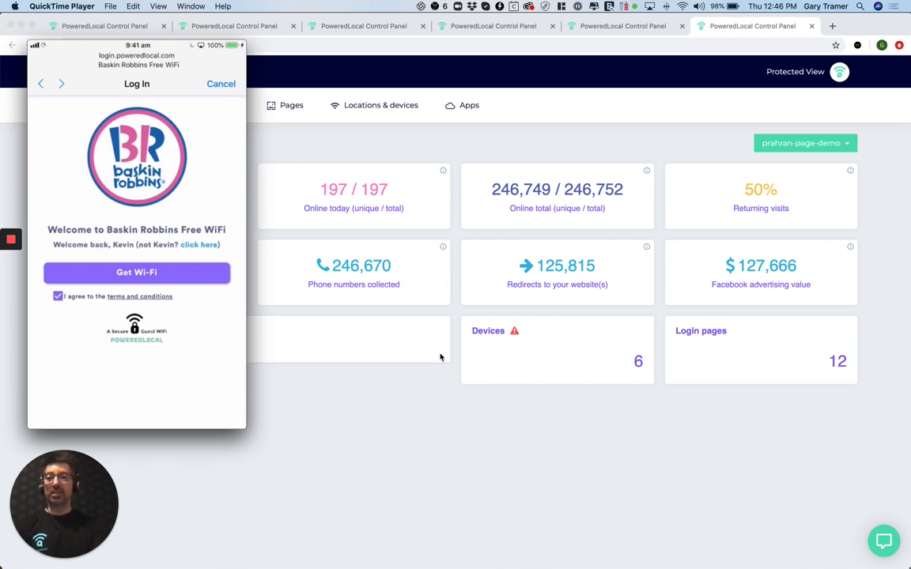
mouse_move(278, 304)
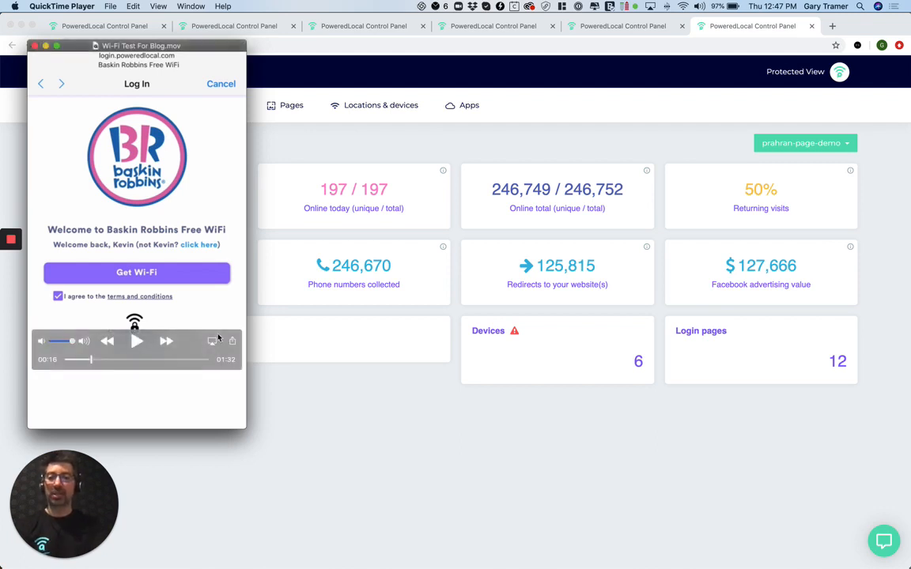
mouse_move(94, 364)
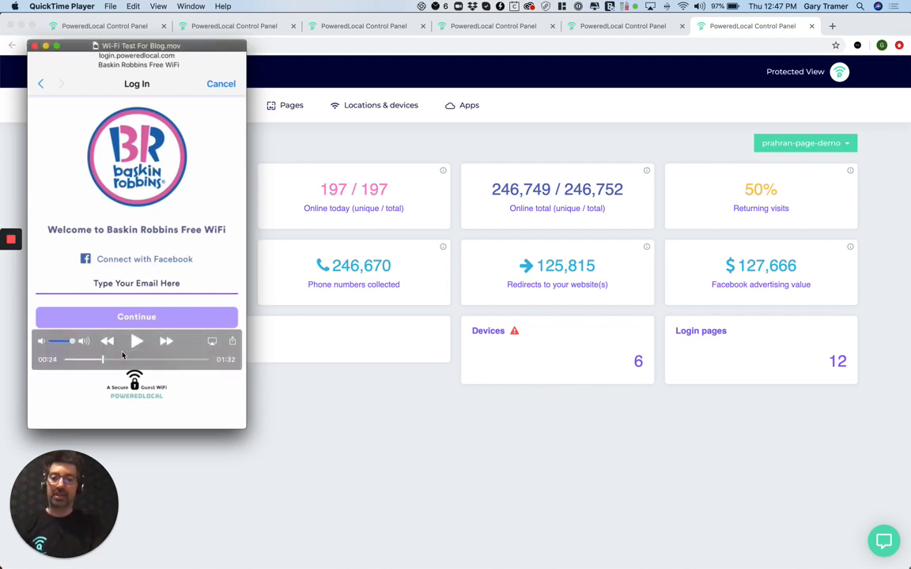
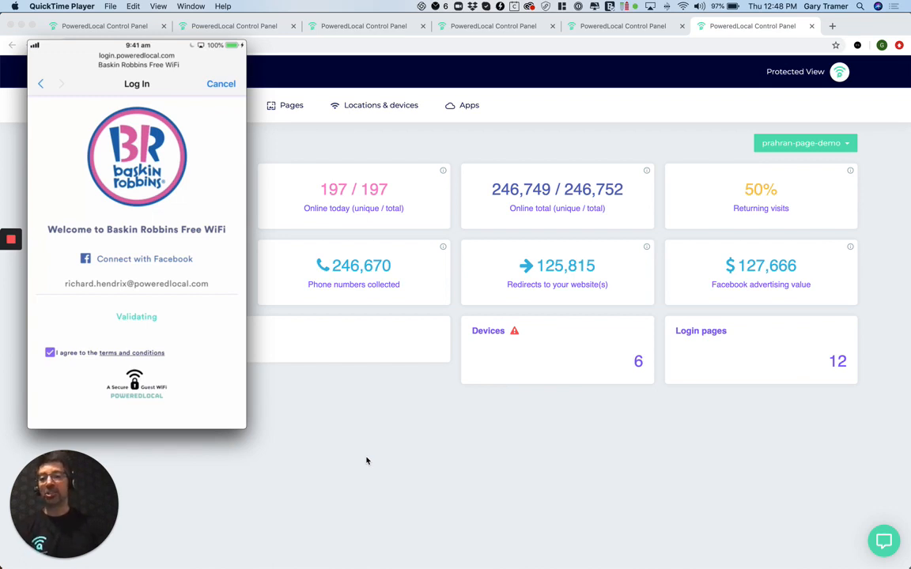
Advance the Wi-Fi test video until an email is entered on the login form.
mouse_move(411, 399)
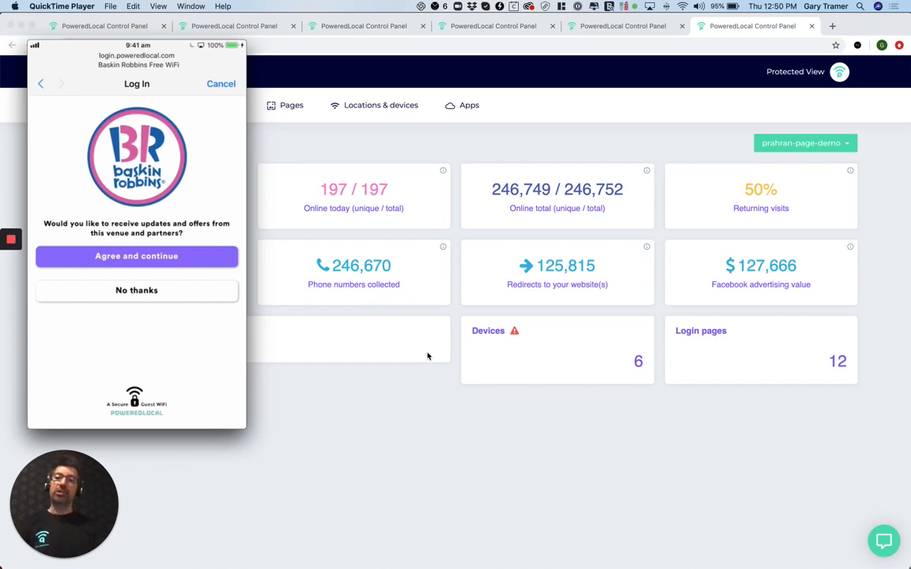
mouse_move(431, 348)
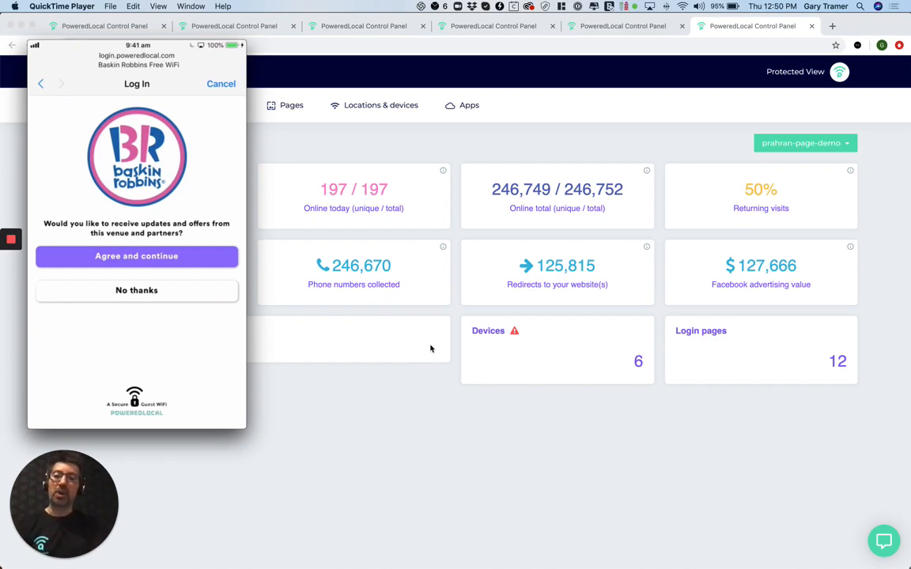
mouse_move(404, 338)
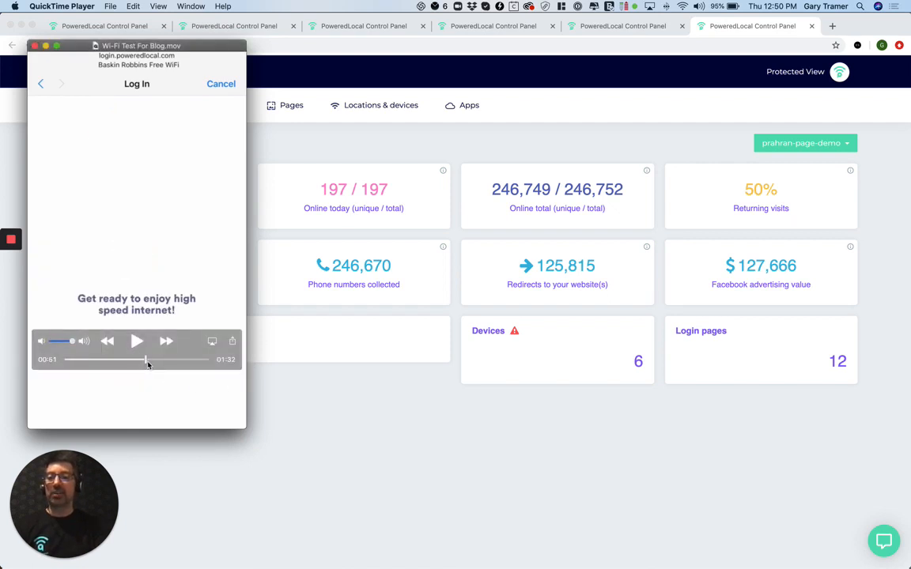
Resume the video to the first Baskin Robbins venue-experience feedback survey page.
left_click(136, 341)
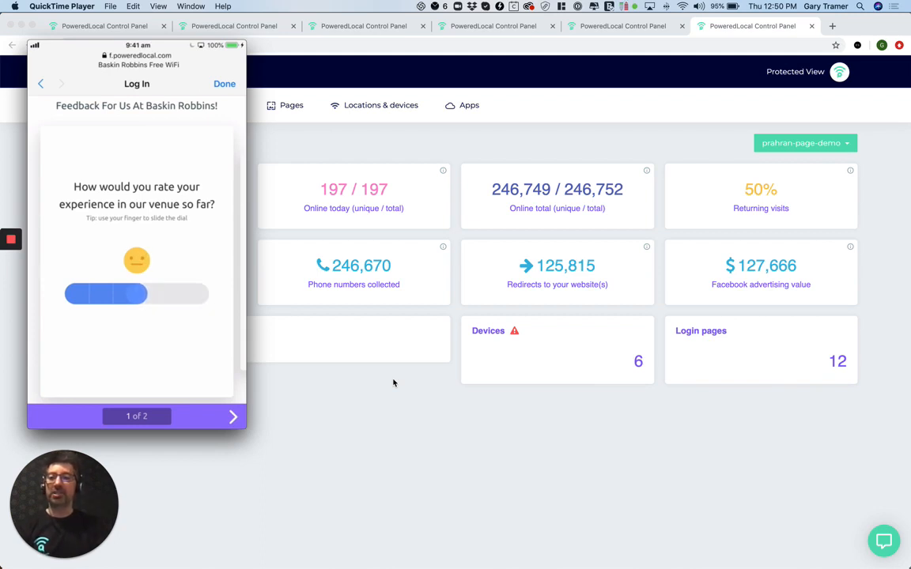
Play the video to 01:32, ending on the Baskin Robbins ice cream website.
left_click(233, 417)
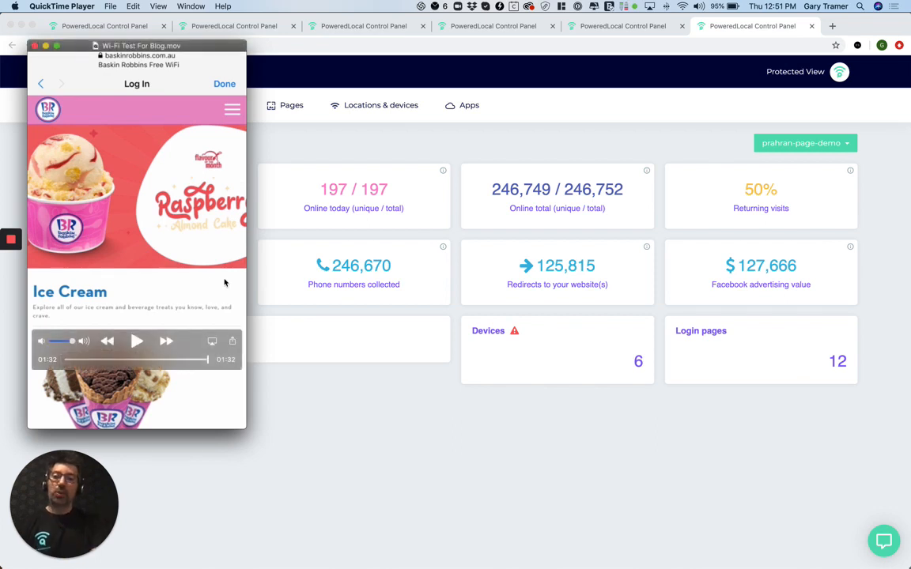
mouse_move(87, 165)
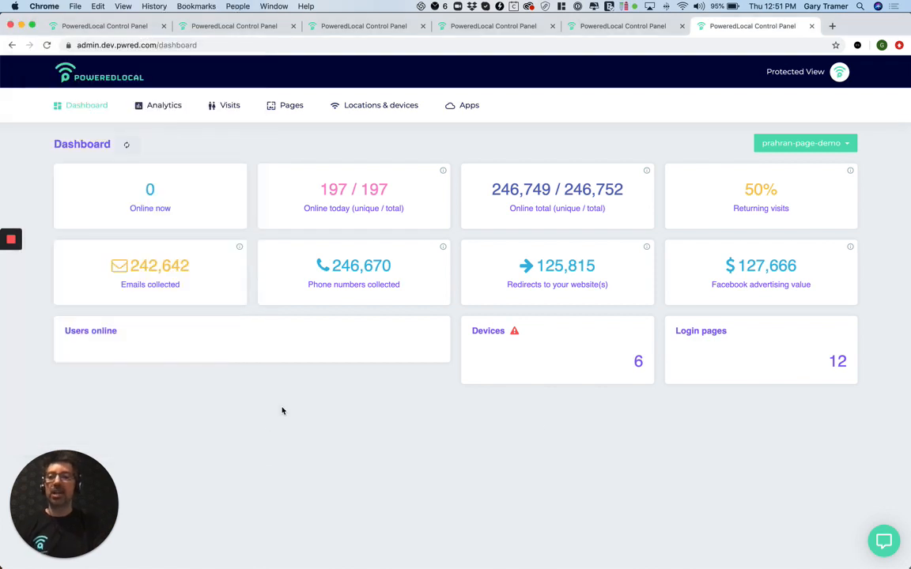
mouse_move(539, 425)
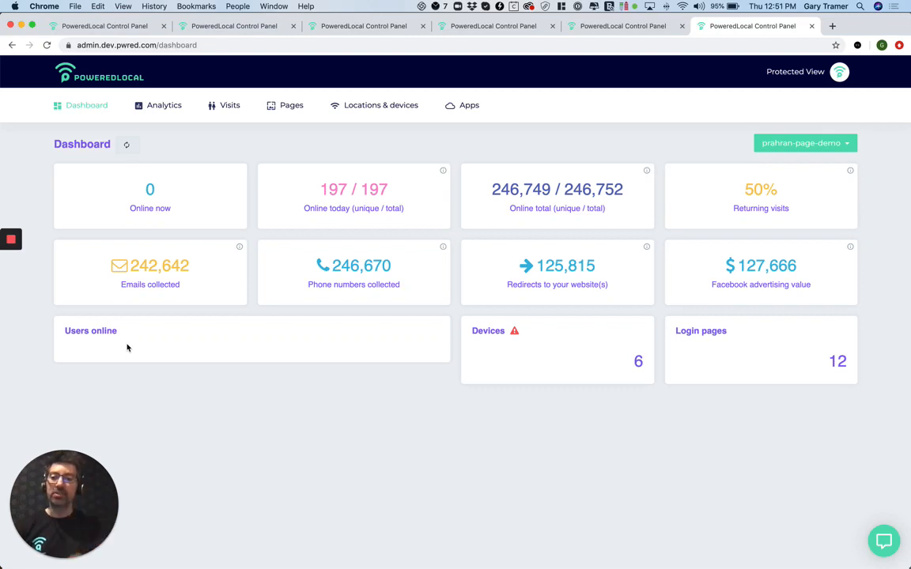
mouse_move(364, 204)
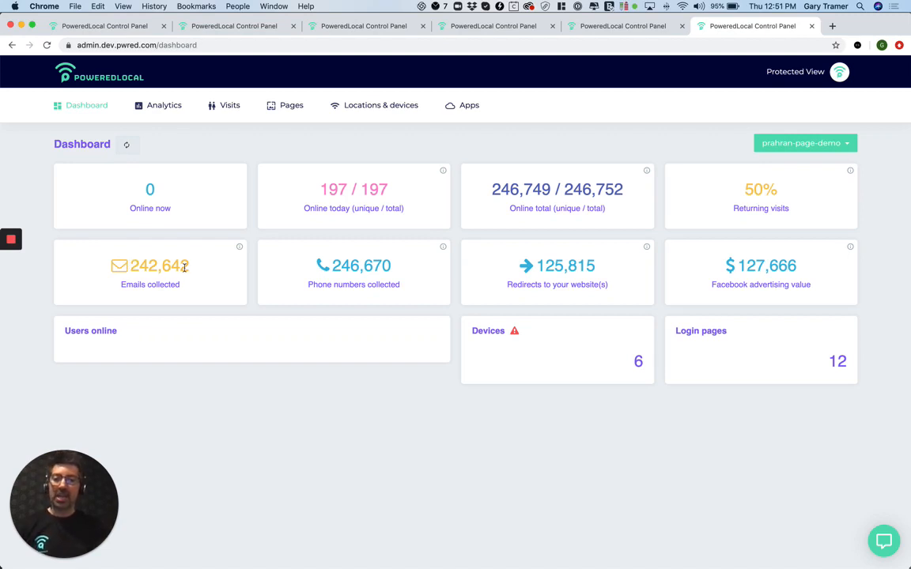
mouse_move(352, 217)
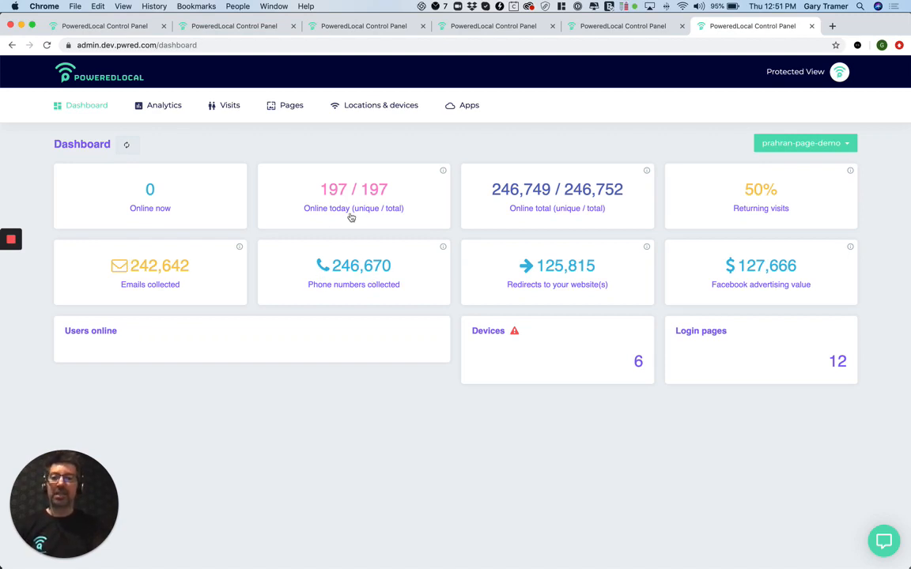
mouse_move(325, 208)
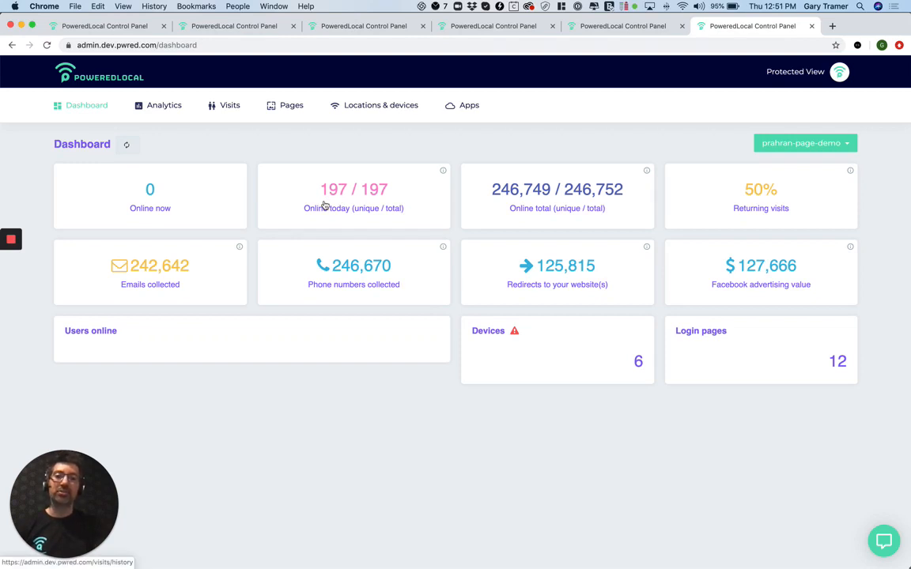
mouse_move(512, 203)
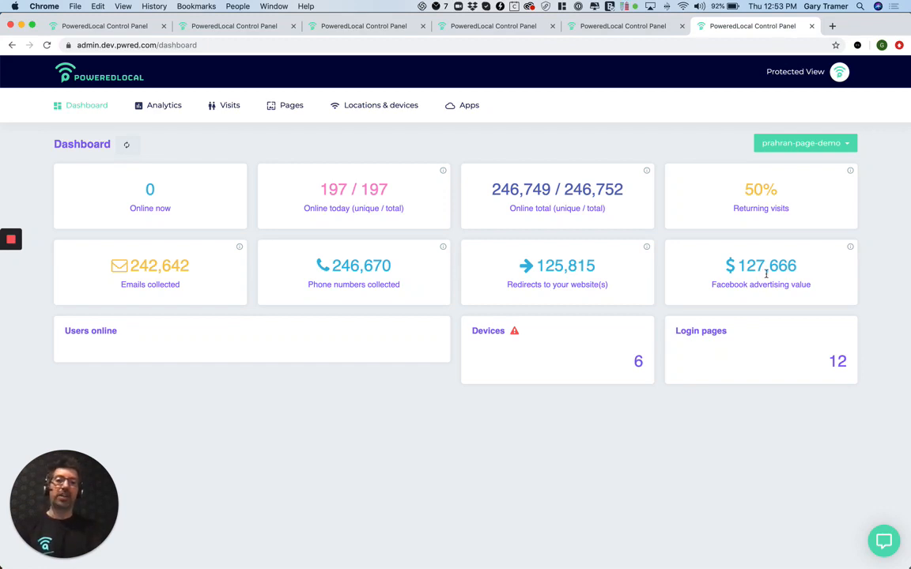
double_click(767, 265)
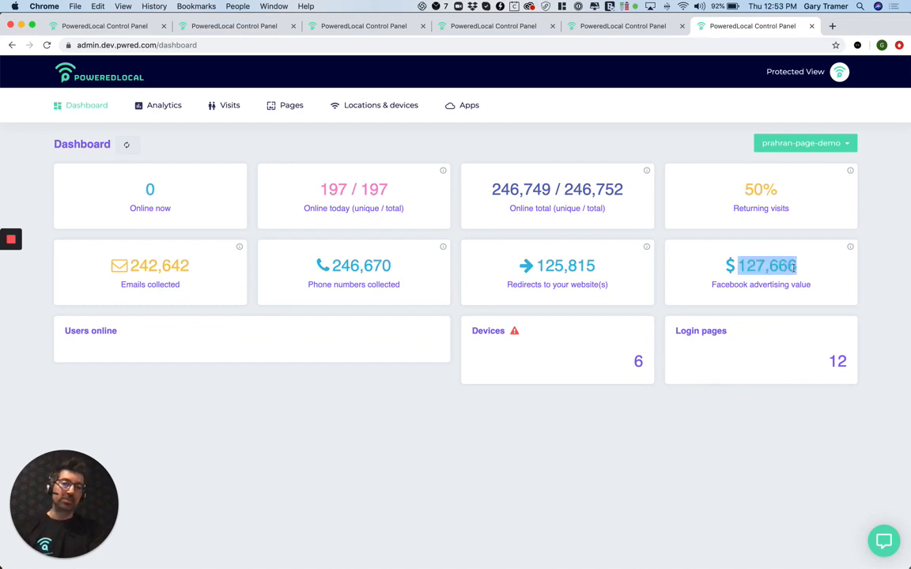
left_click(102, 25)
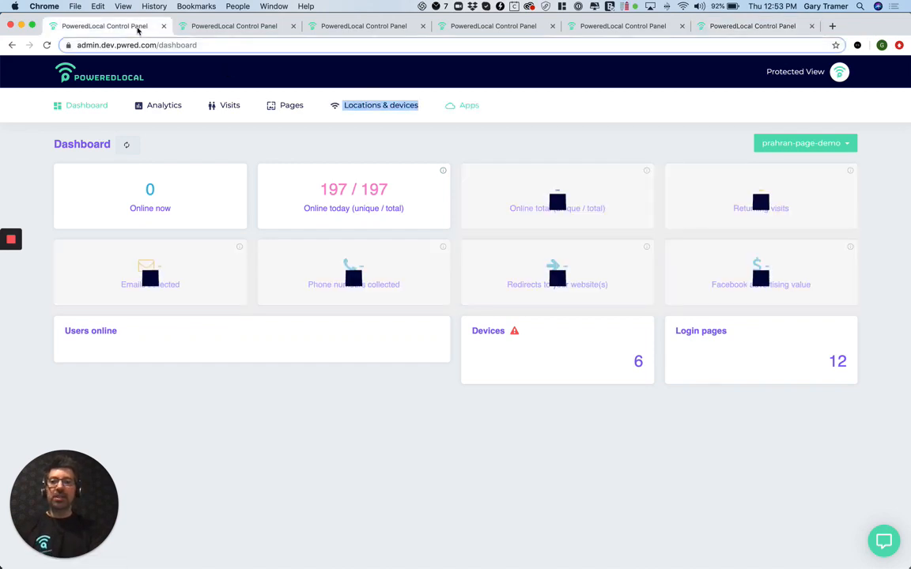
left_click(164, 104)
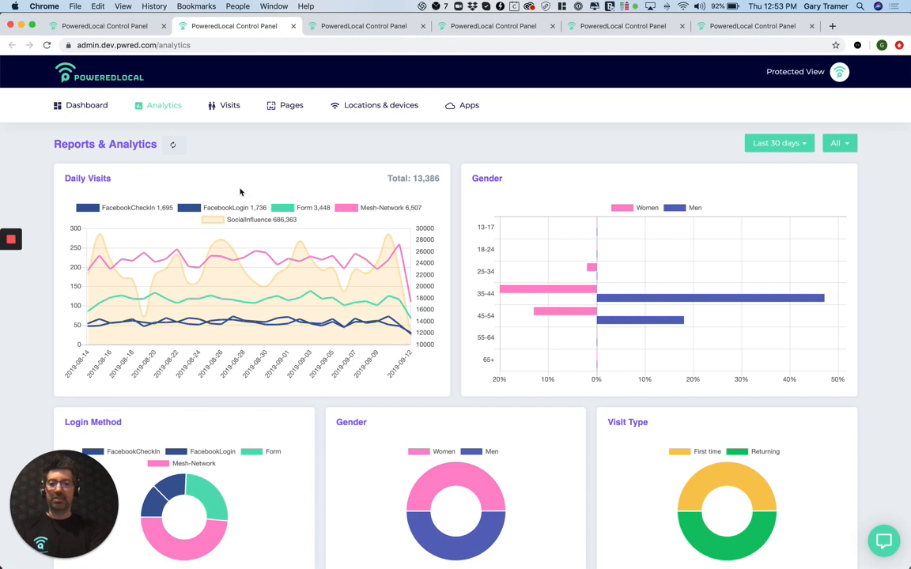
mouse_move(192, 225)
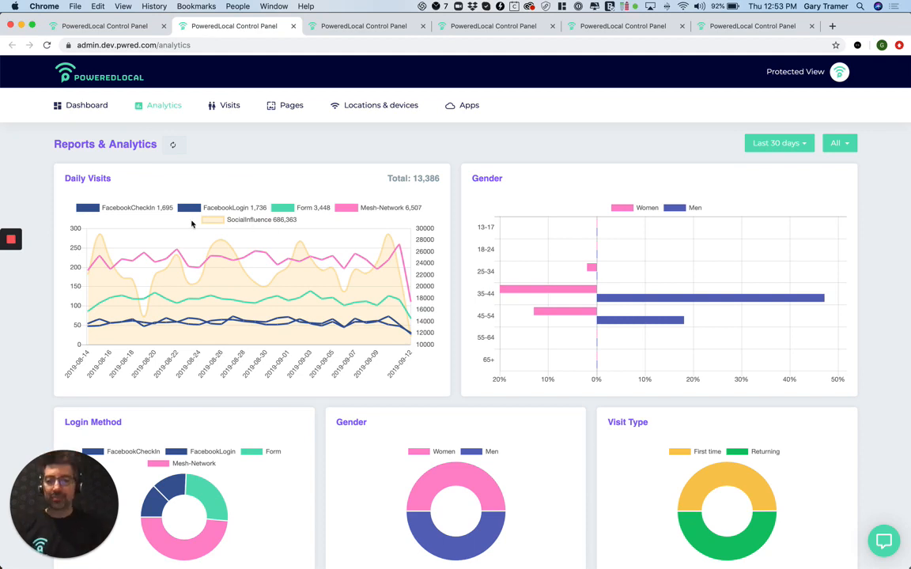
mouse_move(389, 212)
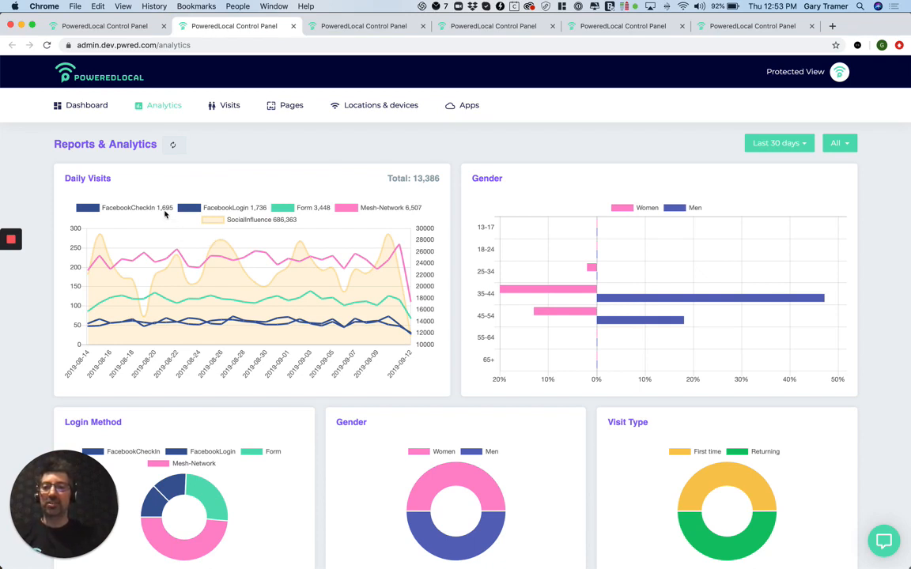
mouse_move(136, 222)
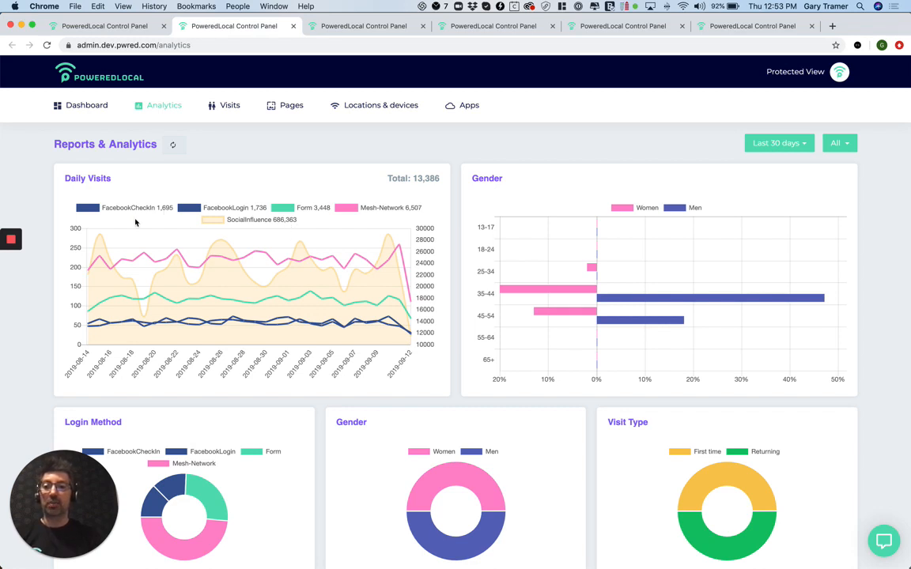
mouse_move(256, 218)
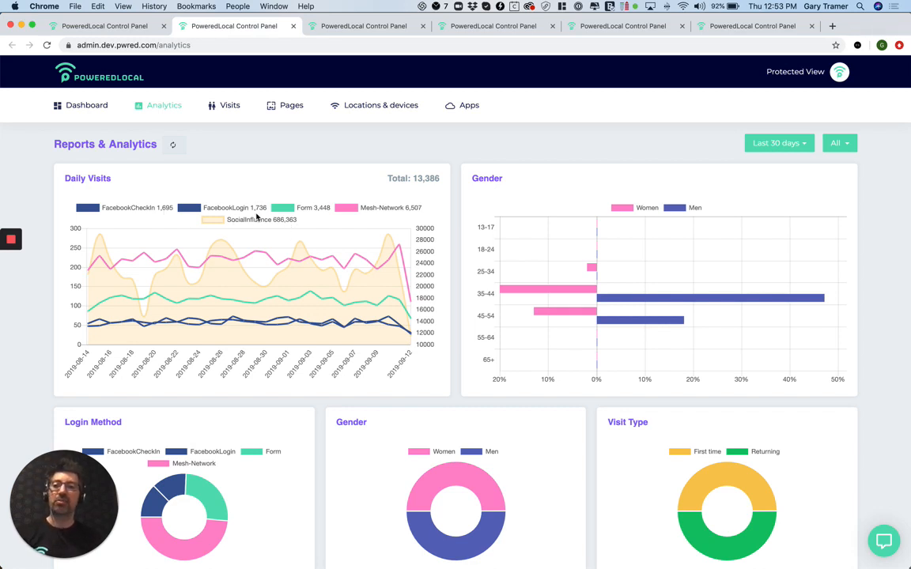
mouse_move(327, 215)
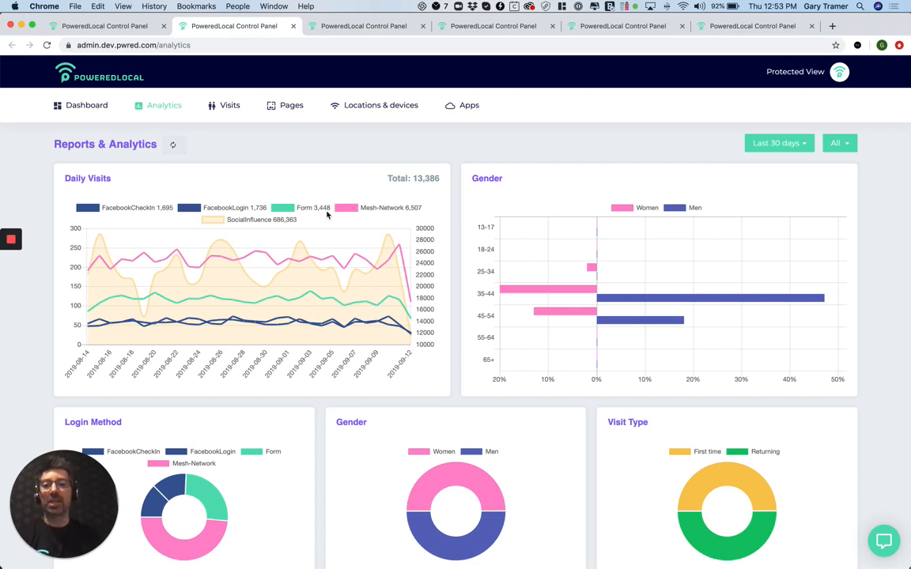
mouse_move(409, 216)
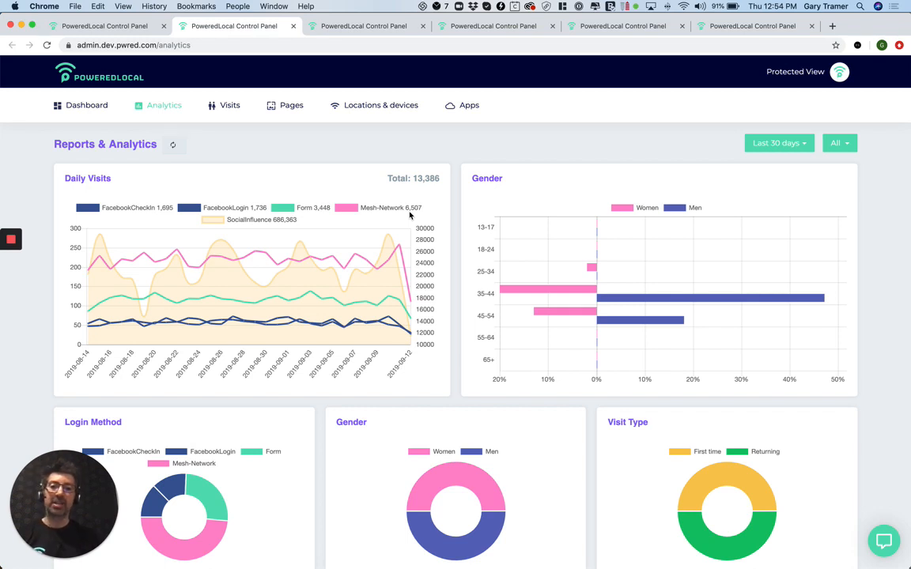
mouse_move(411, 231)
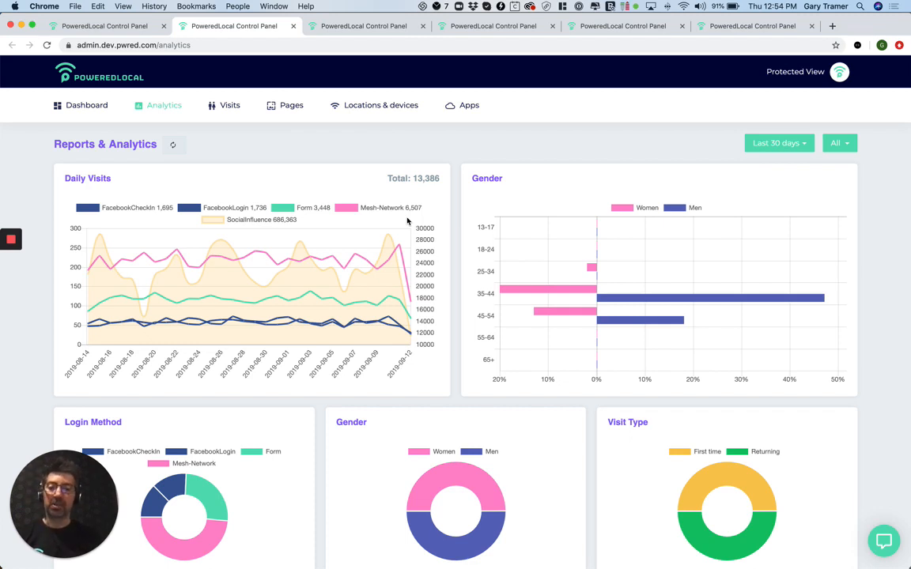
mouse_move(422, 219)
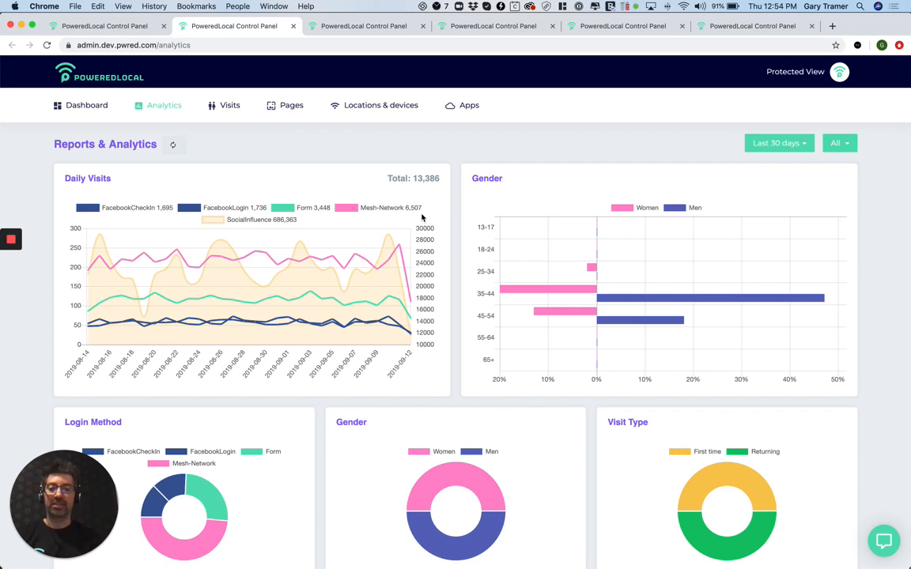
scroll("down", 3)
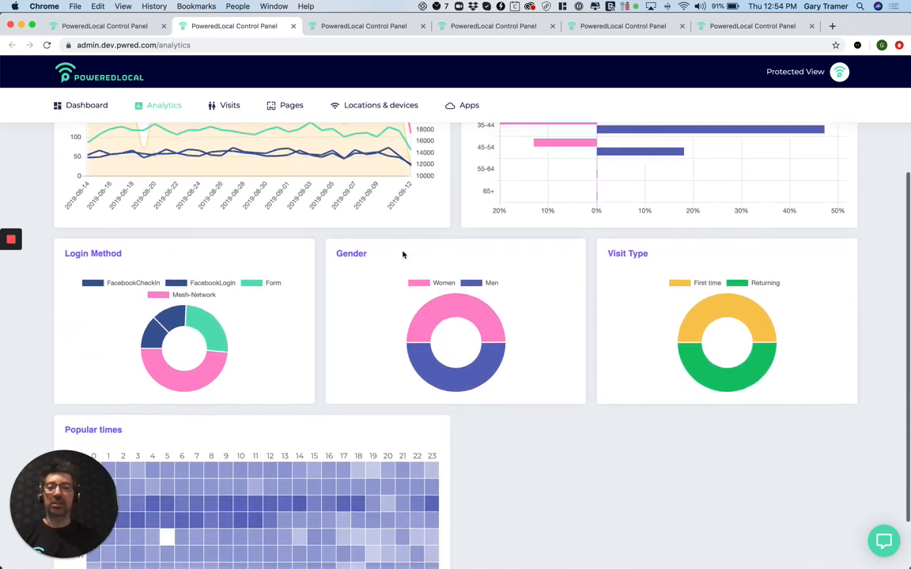
scroll("down", 3)
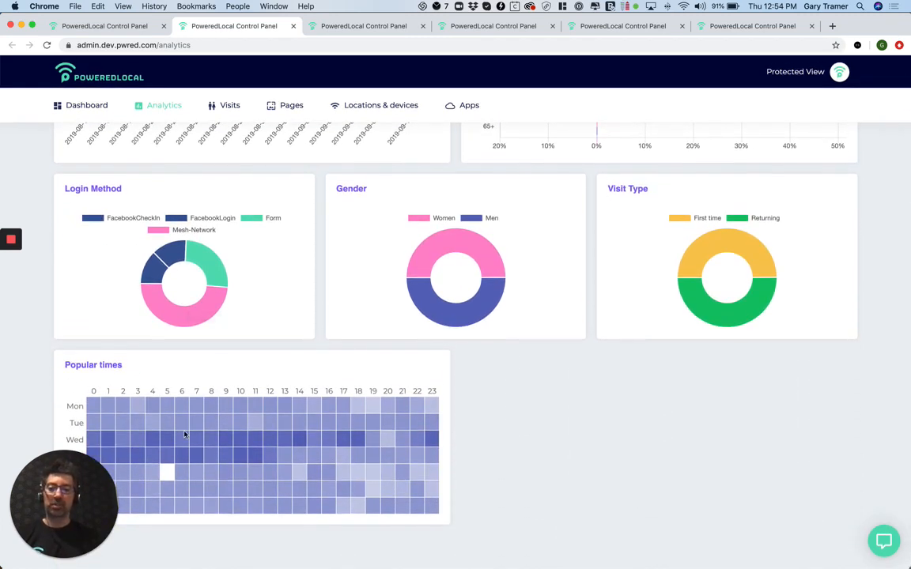
mouse_move(248, 457)
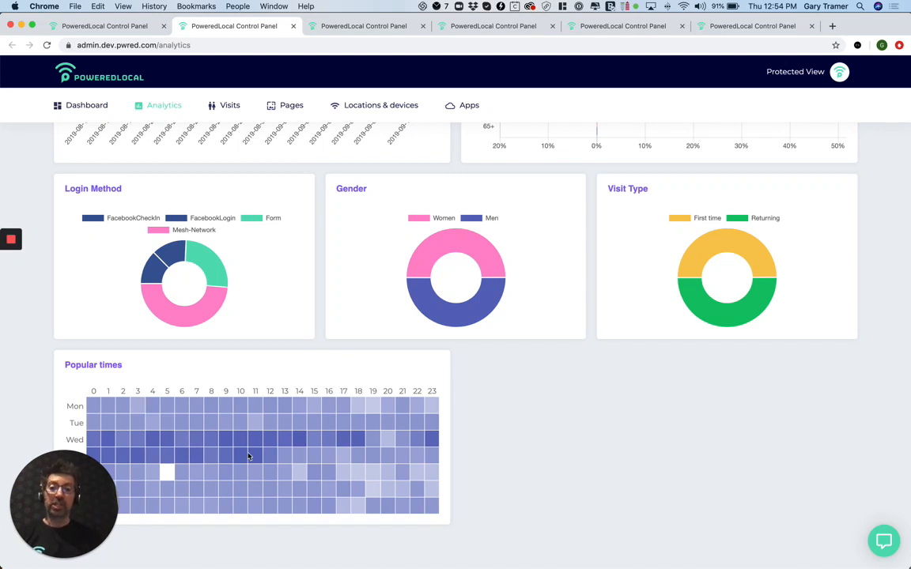
mouse_move(249, 456)
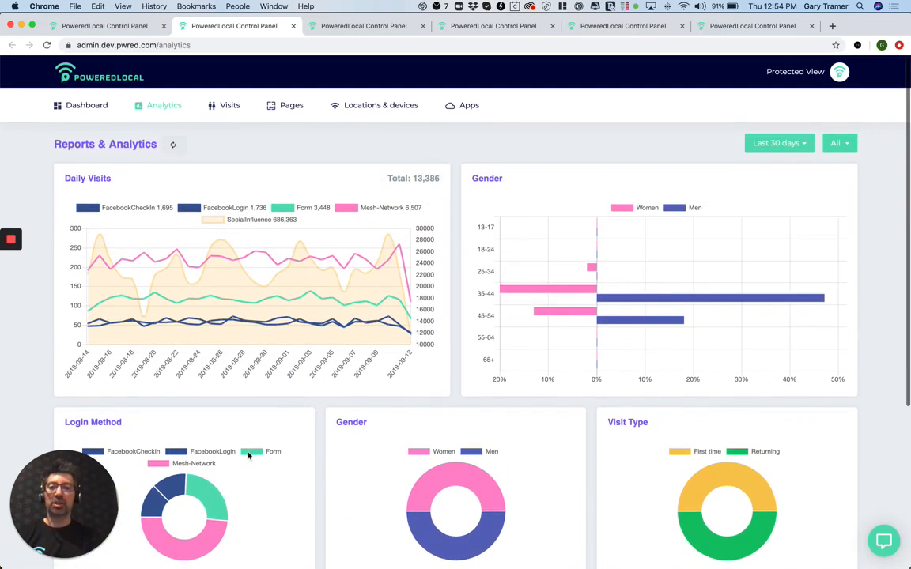
left_click(364, 25)
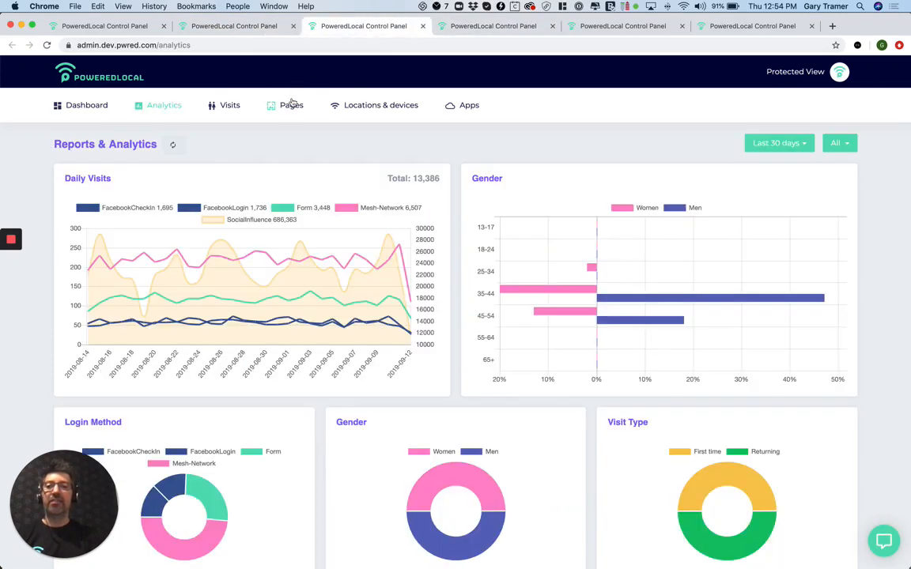
Scroll through the Customer Visits history timeline cards, then return to Reports & Analytics.
left_click(230, 105)
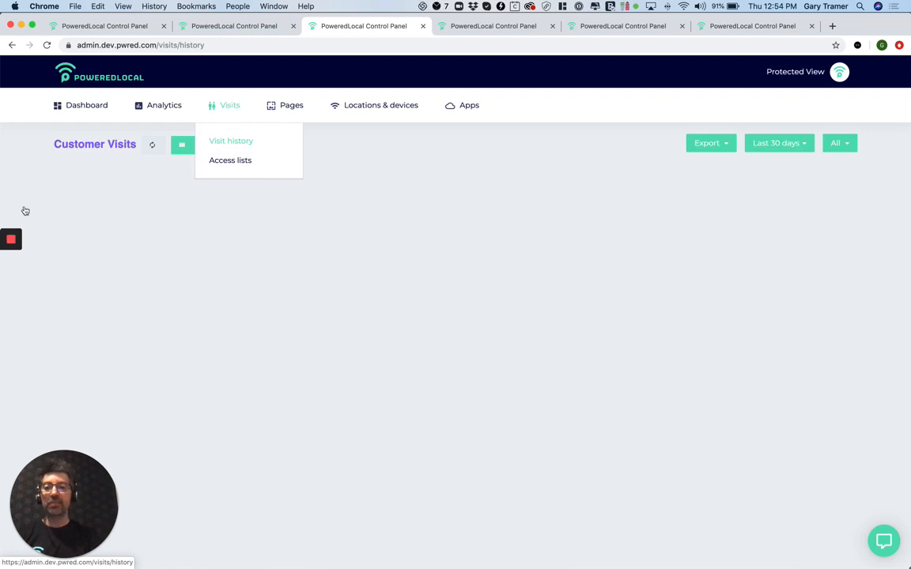
left_click(231, 140)
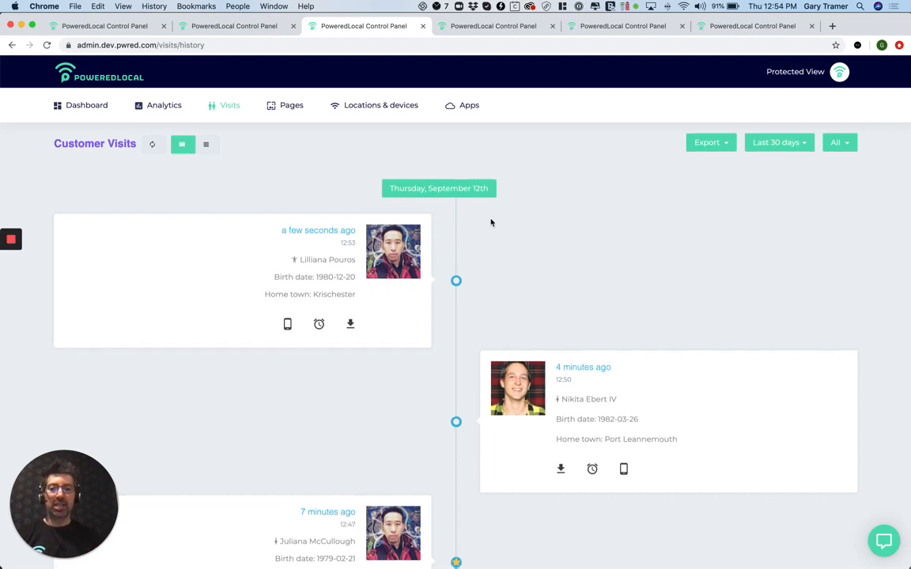
scroll("down", 3)
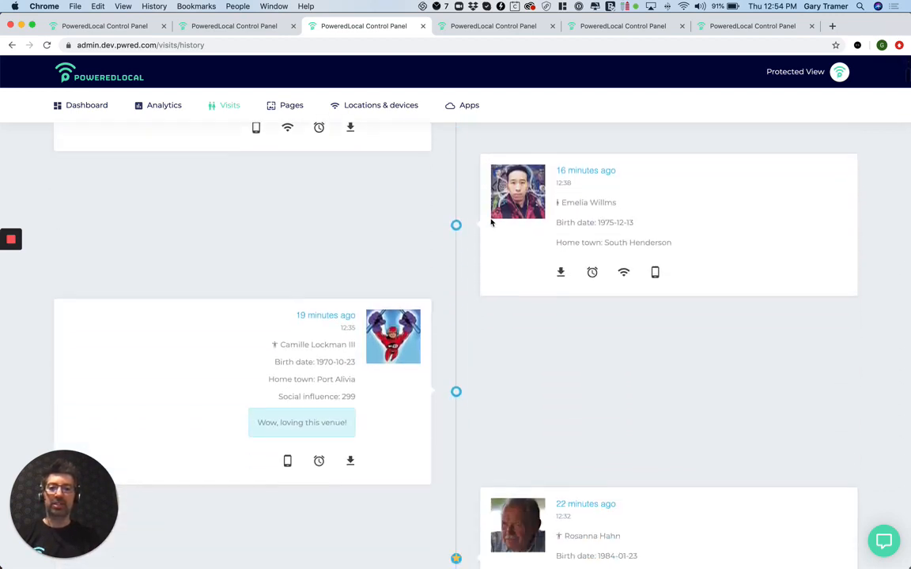
scroll("down", 3)
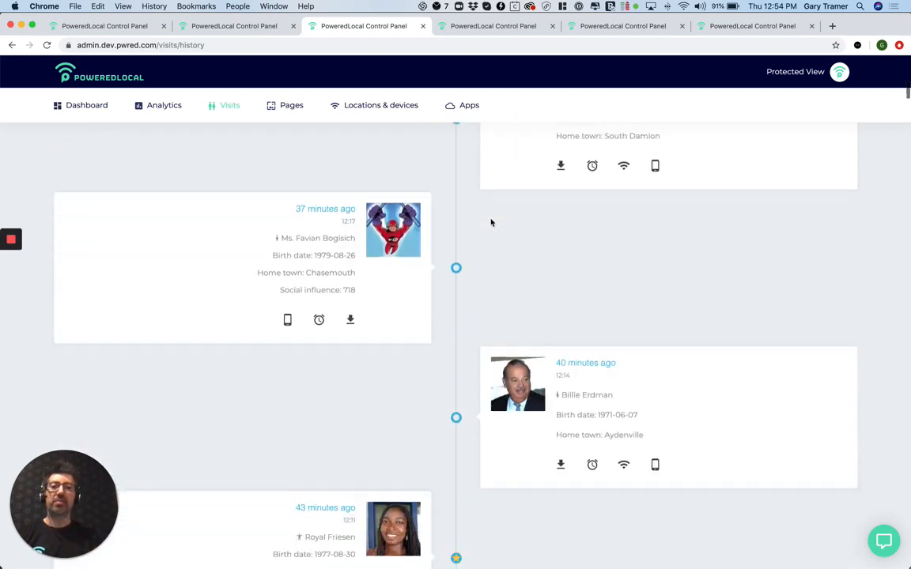
scroll("down", 3)
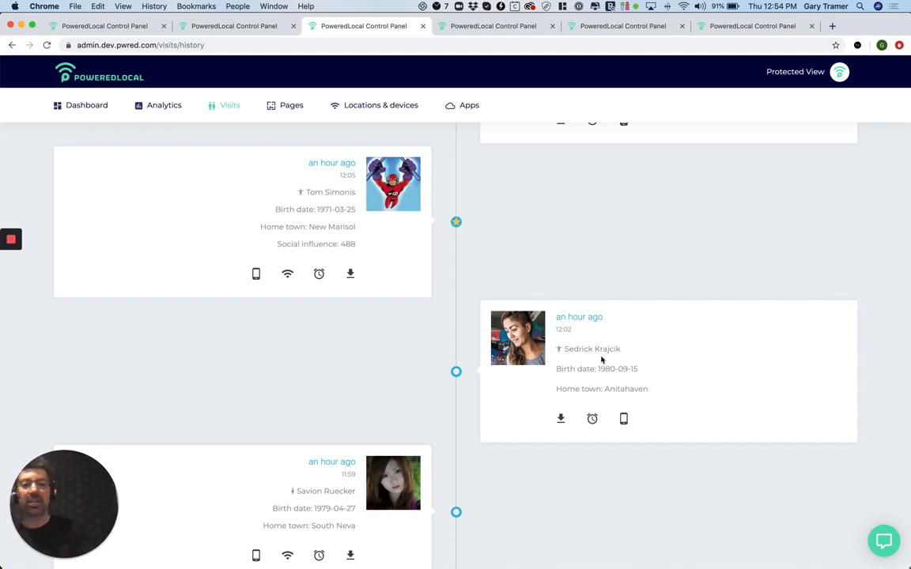
mouse_move(565, 400)
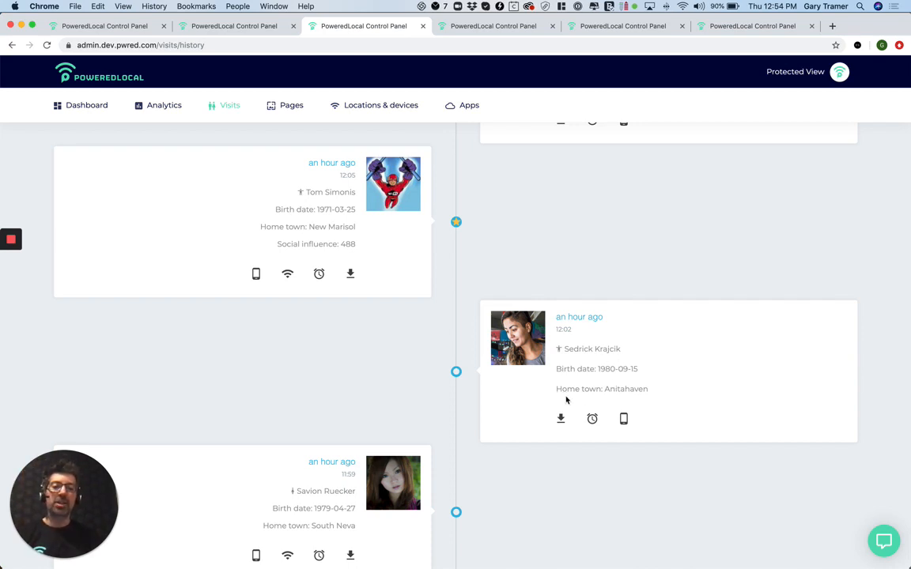
left_click(560, 419)
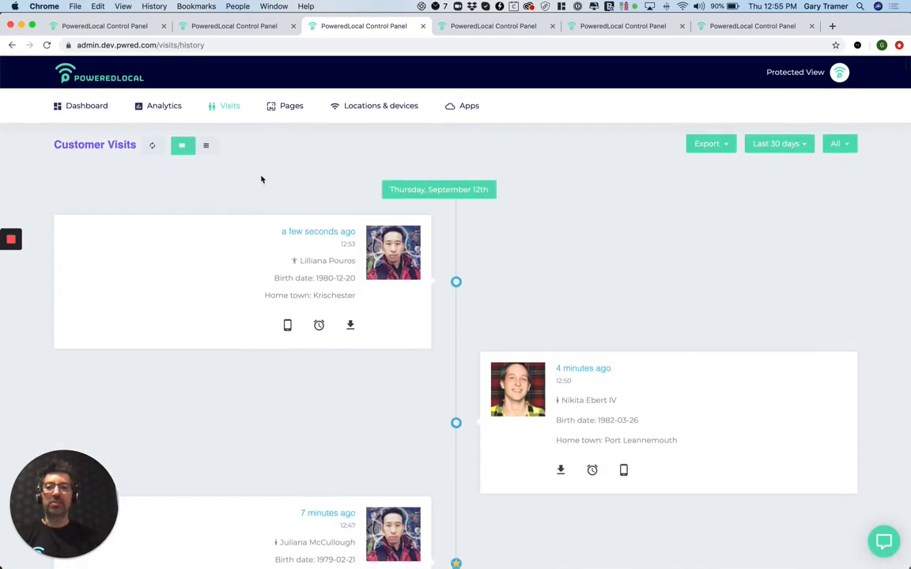
left_click(206, 145)
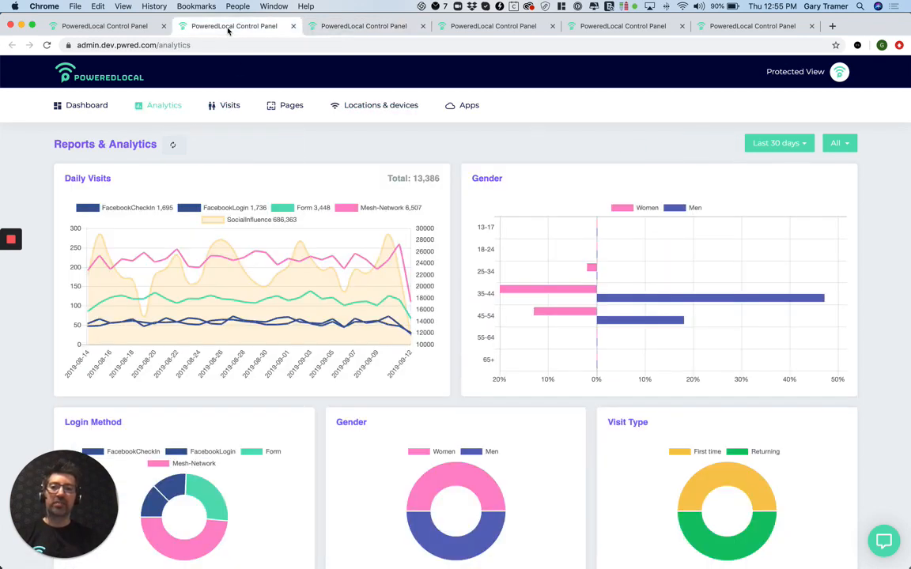
left_click(839, 143)
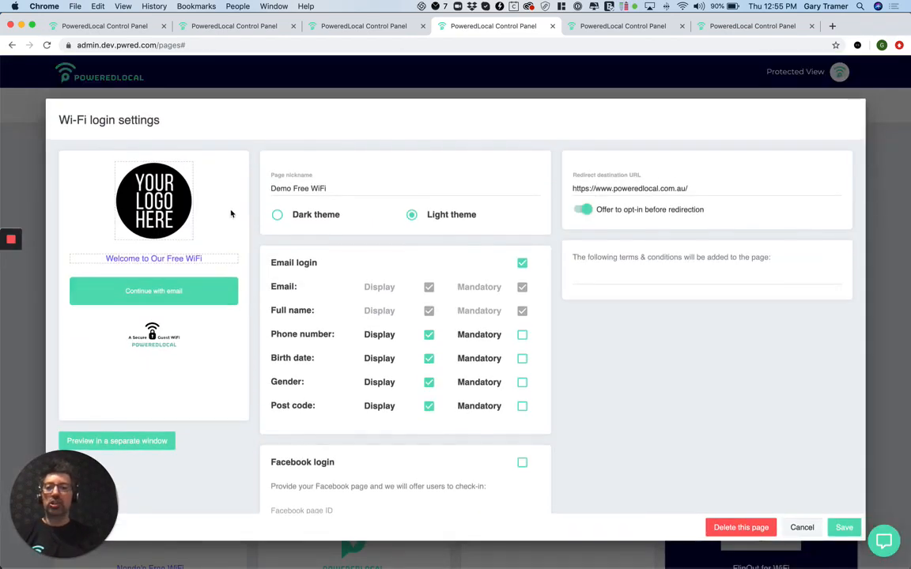
mouse_move(123, 269)
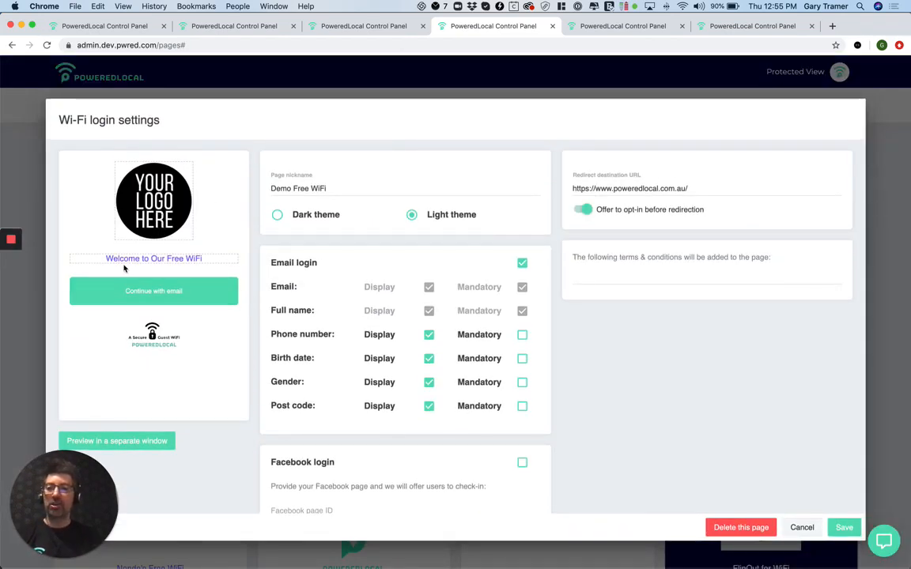
mouse_move(338, 417)
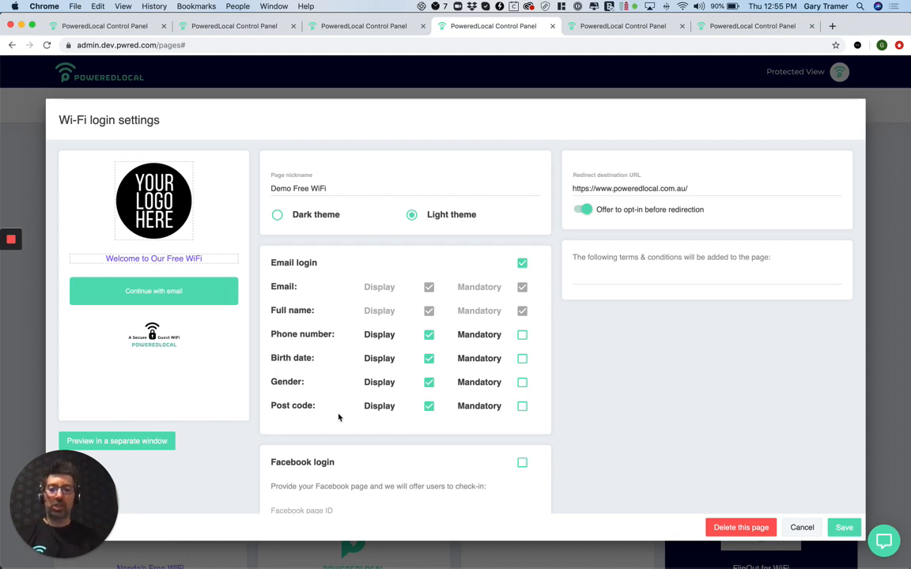
Toggle Phone number Mandatory, cancel the Demo Free WiFi login editor, then go to Locations & Devices.
left_click(522, 463)
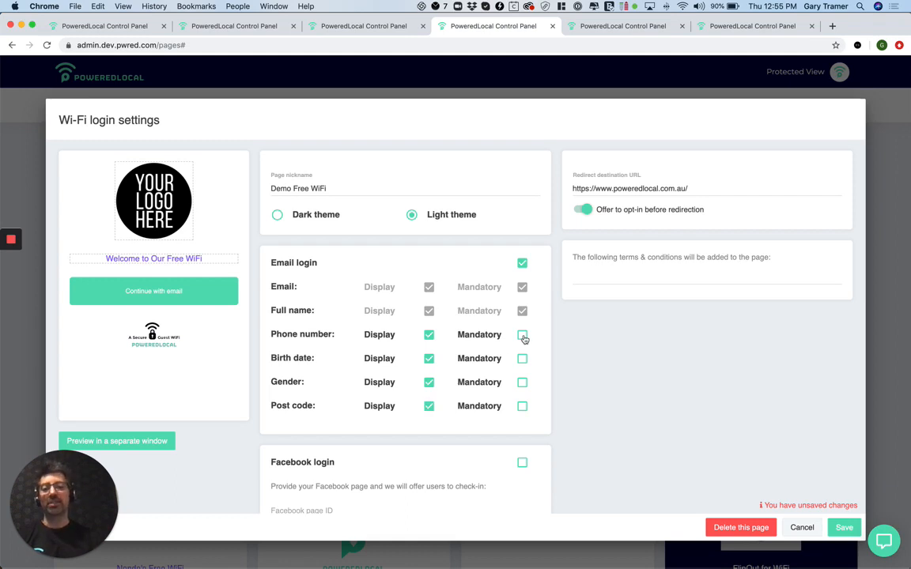
left_click(522, 334)
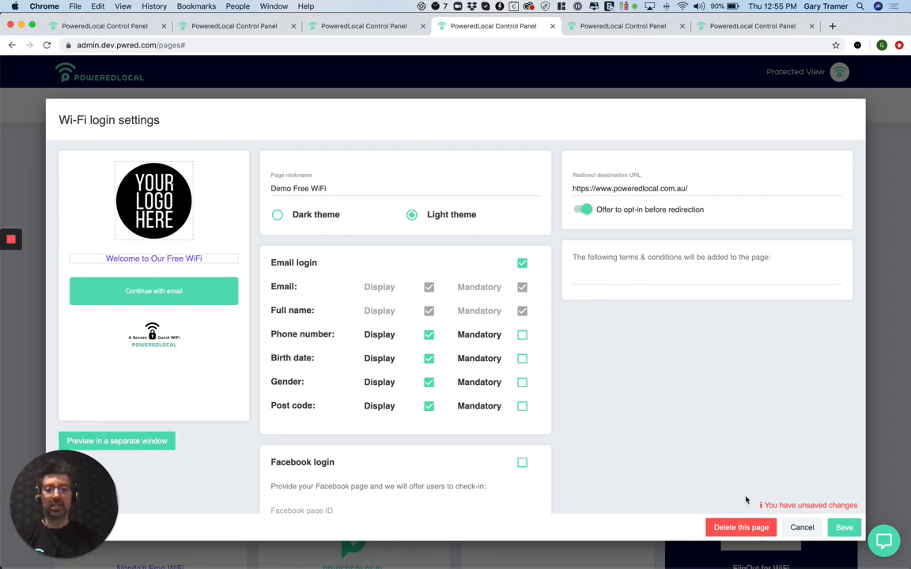
left_click(802, 528)
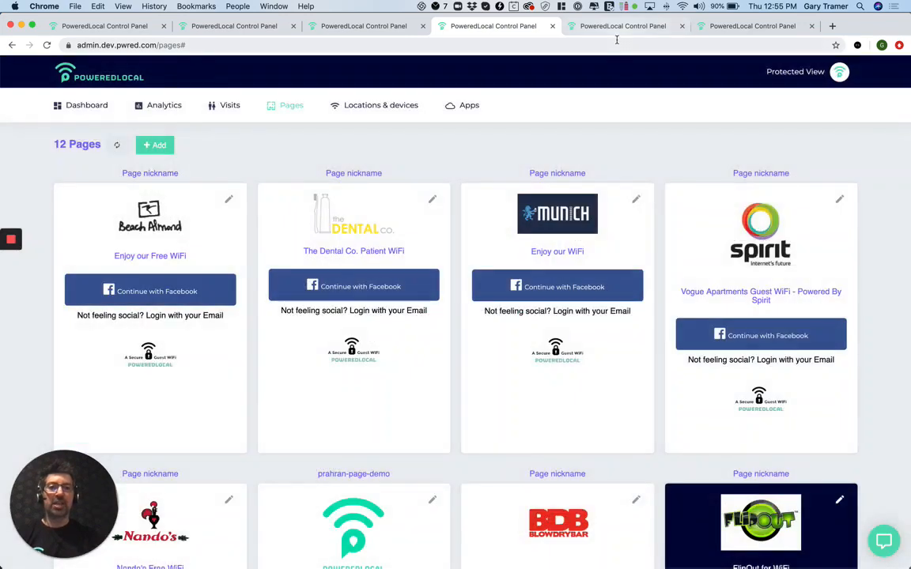
left_click(381, 105)
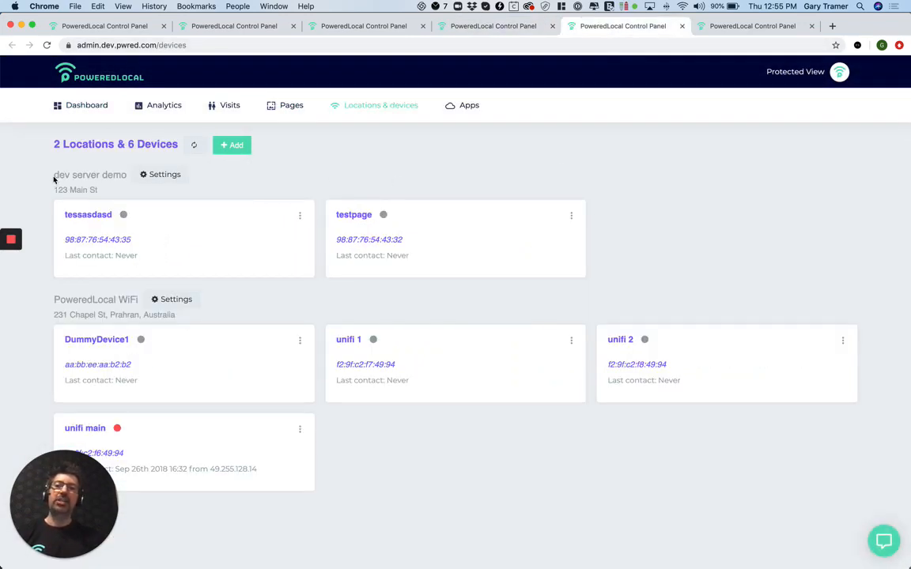
double_click(101, 175)
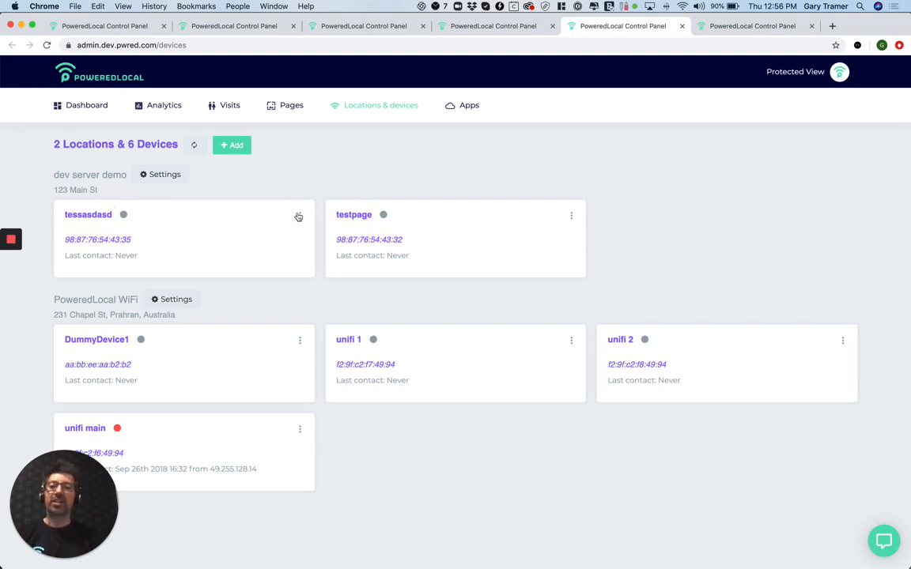
mouse_move(277, 189)
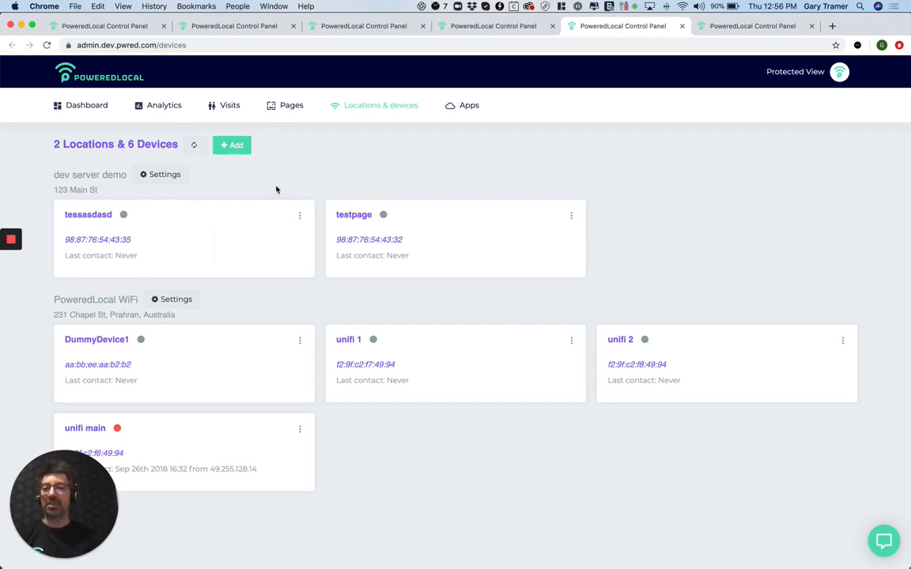
mouse_move(151, 219)
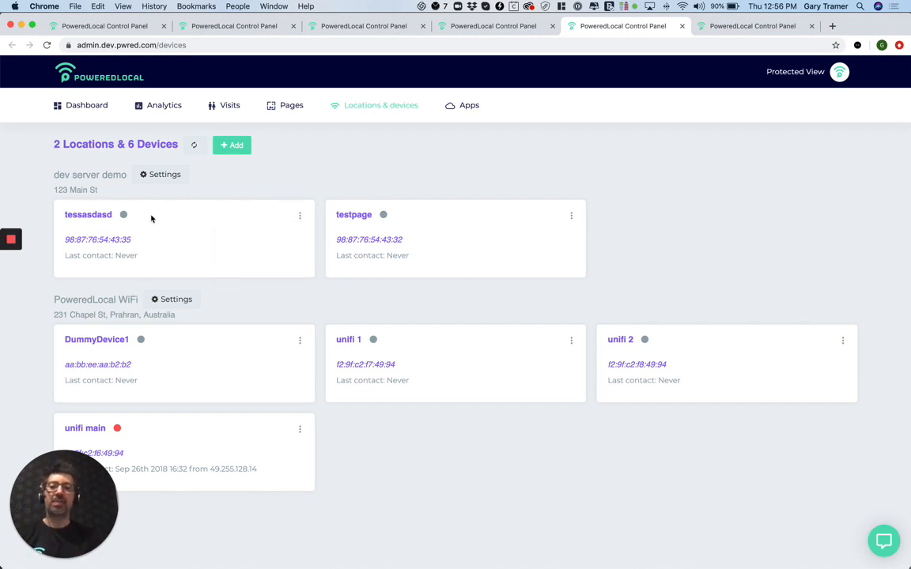
Open dev server demo's network settings and scroll to the daily WiFi time windows.
left_click(164, 175)
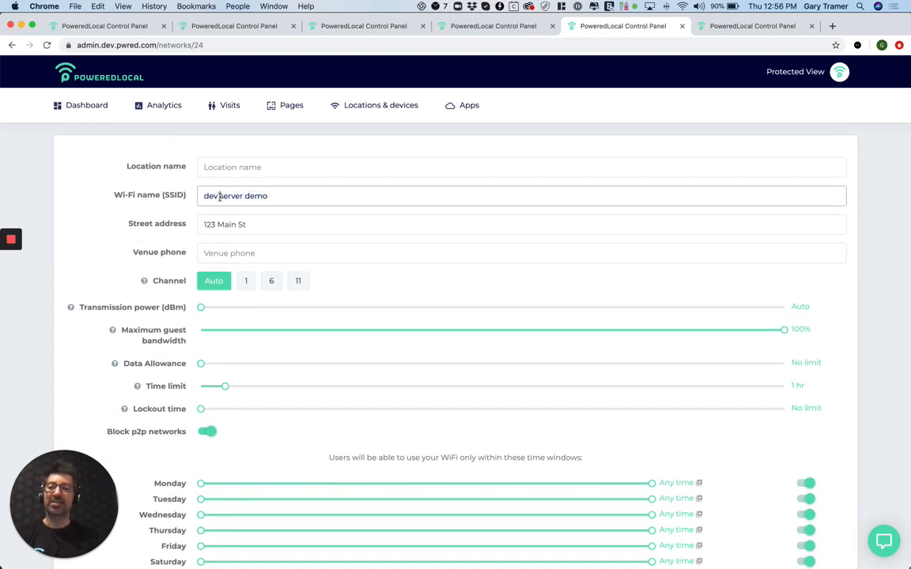
scroll("down", 3)
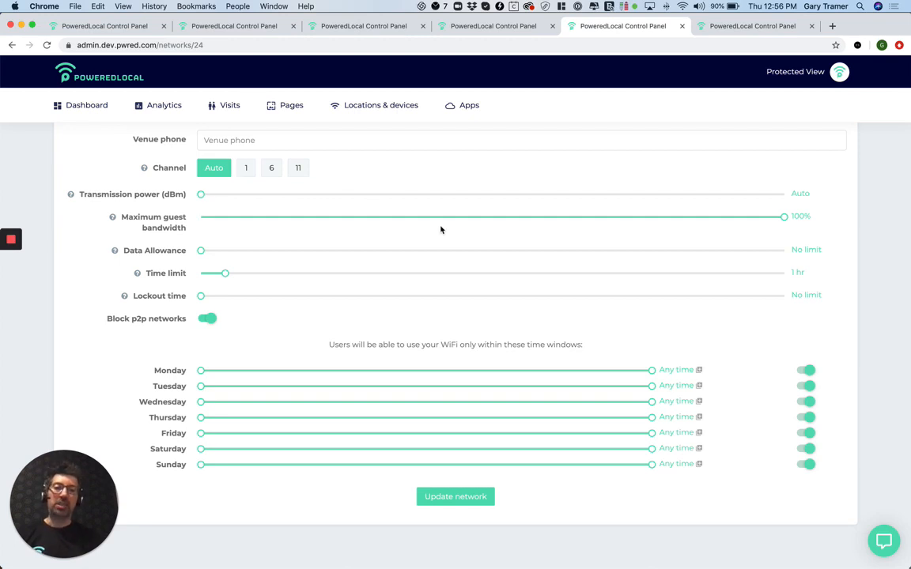
mouse_move(365, 264)
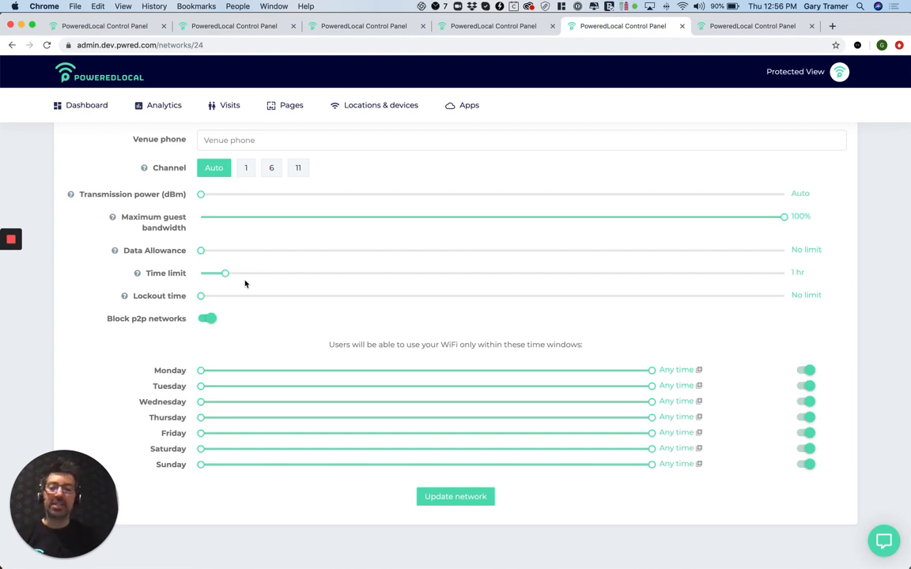
mouse_move(202, 302)
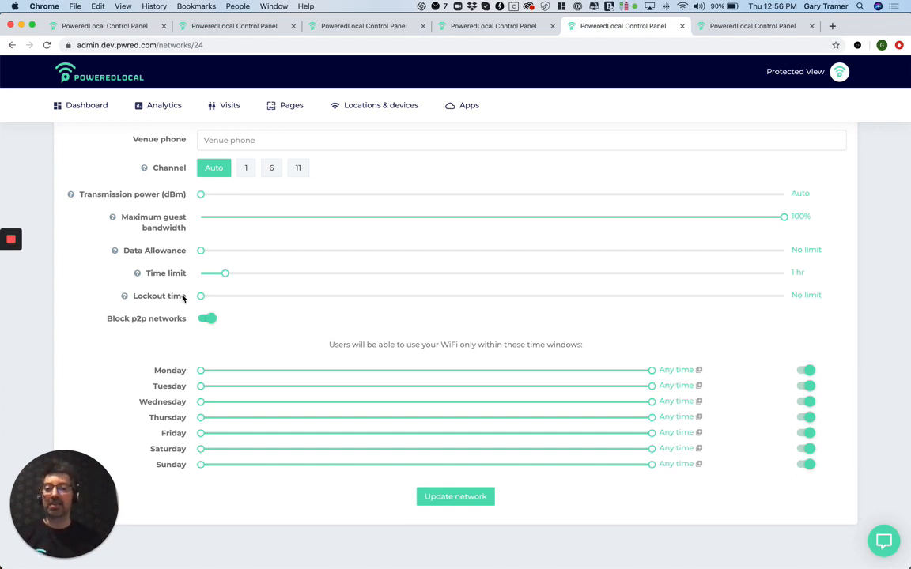
mouse_move(210, 336)
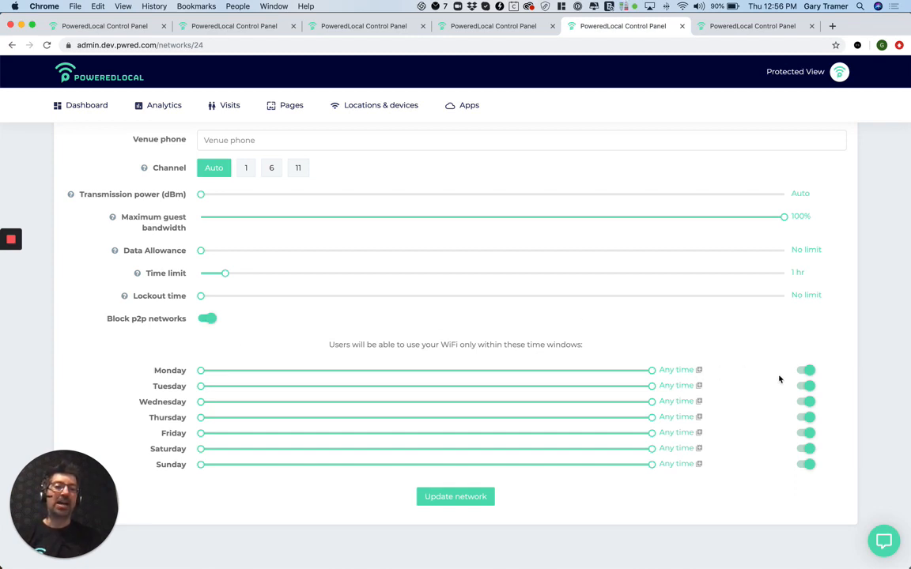
mouse_move(762, 390)
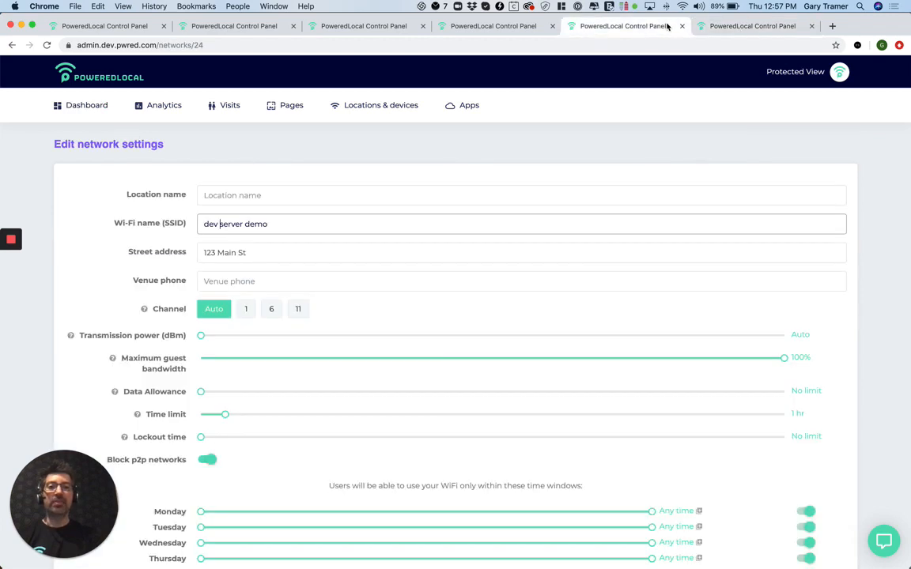
Show the integrations list with MailChimp, Slack, Zapier and Facebook Pixel.
left_click(469, 105)
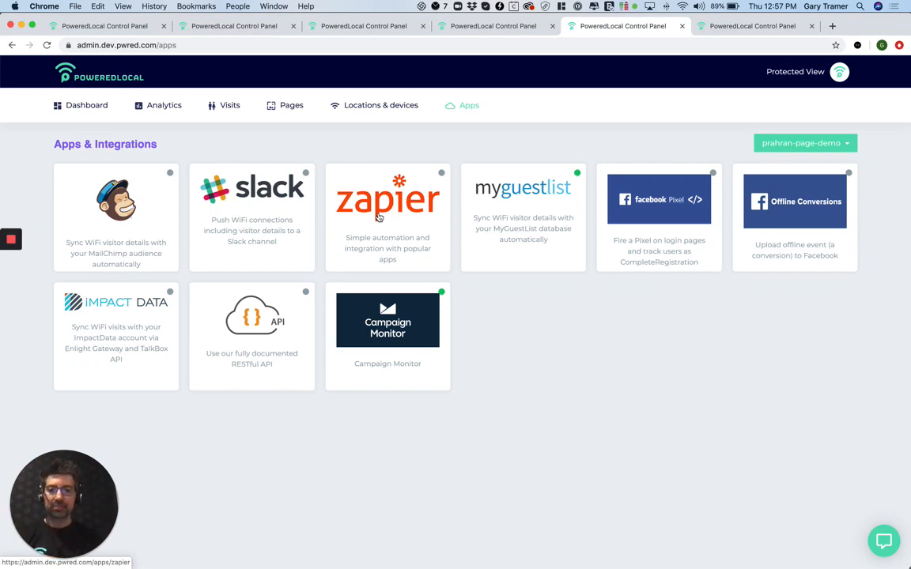
mouse_move(164, 105)
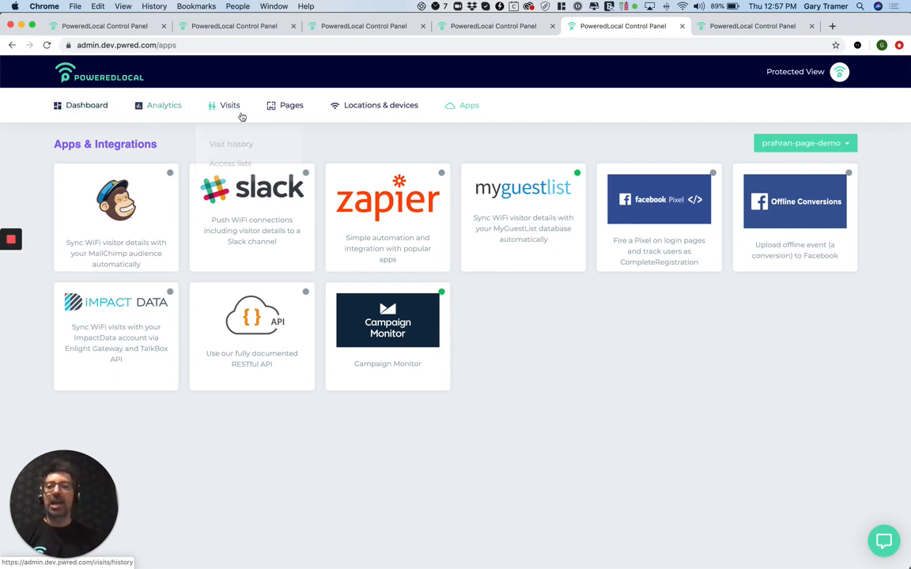
Open Visits > Visit history and switch Customer Visits to the table view.
left_click(230, 105)
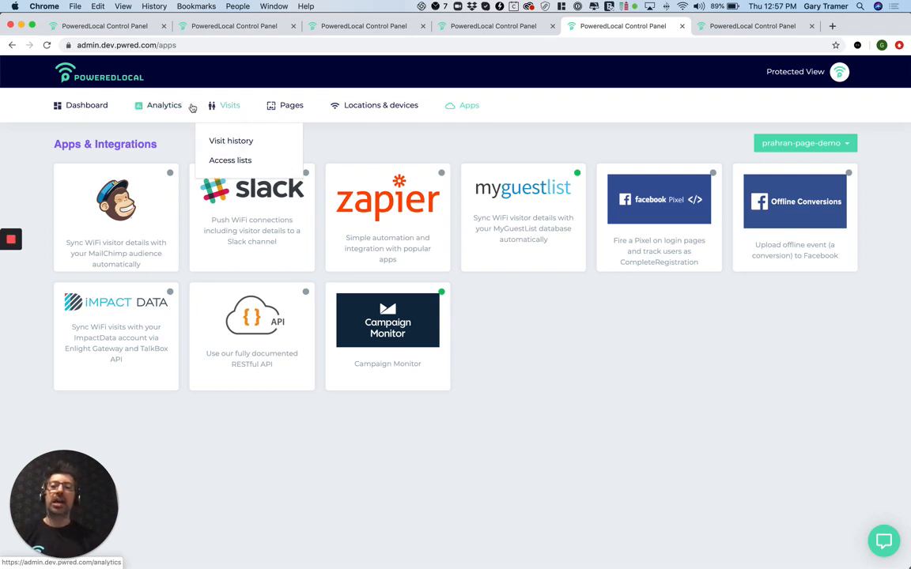
left_click(231, 140)
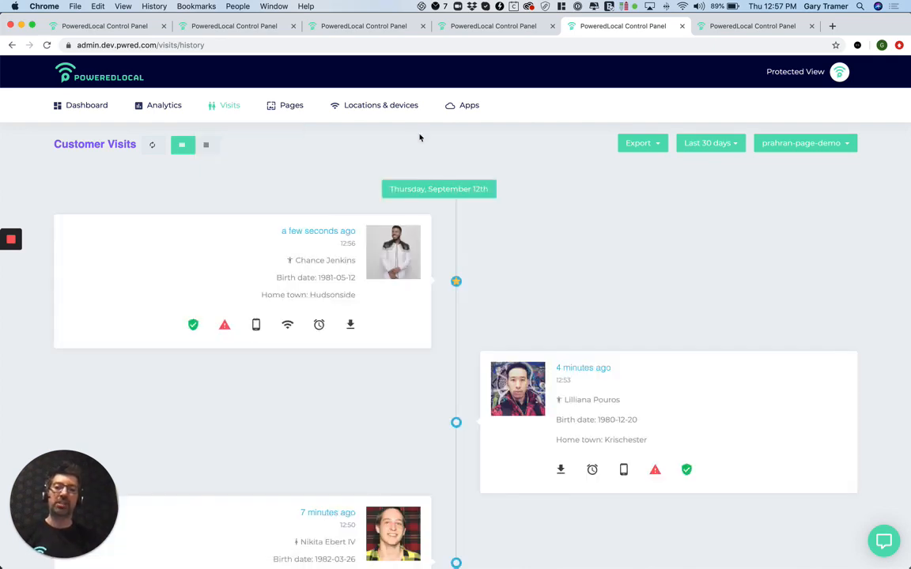
left_click(207, 145)
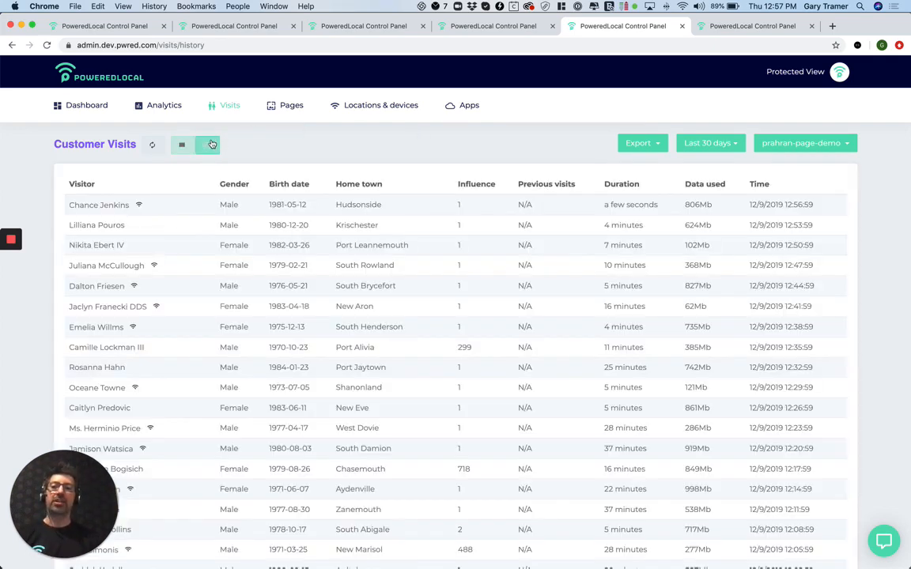
Return to Analytics showing daily visits, gender, login method and visit type charts.
left_click(86, 105)
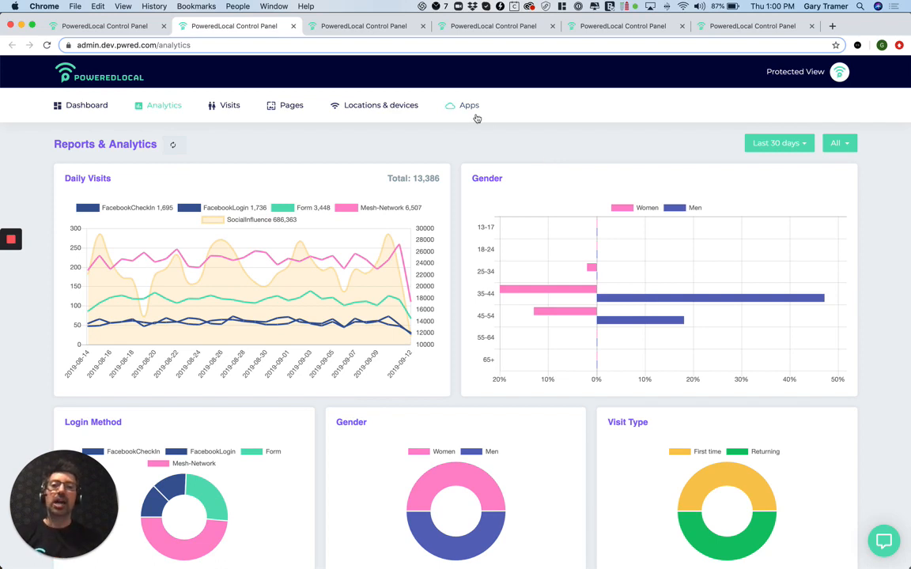
From Apps & Integrations, view the Facebook Pixel and Facebook Offline Conversions integration pages.
left_click(469, 105)
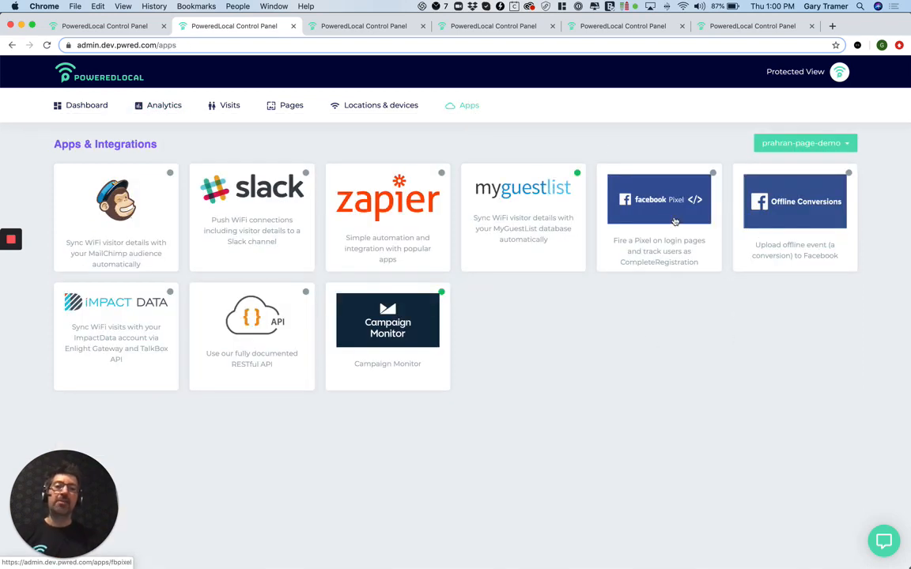
mouse_move(678, 281)
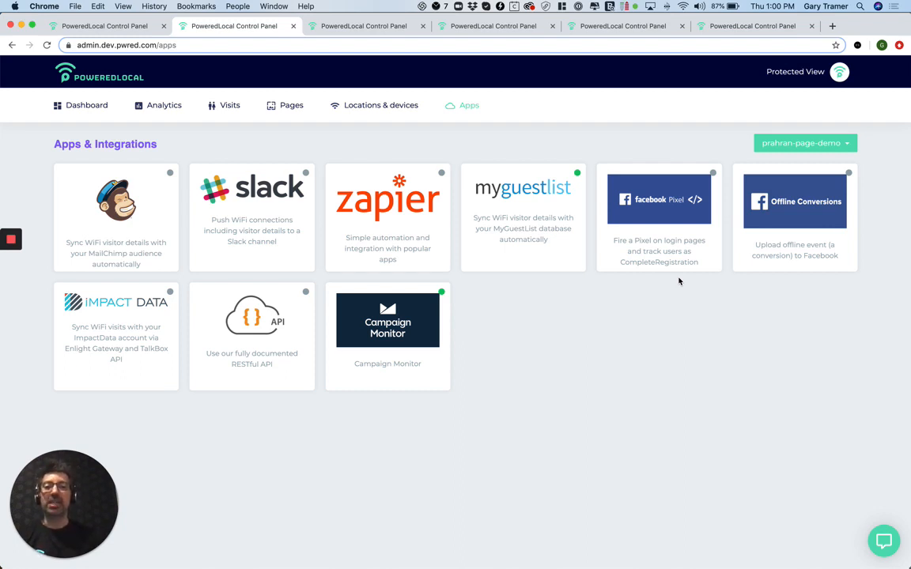
left_click(659, 199)
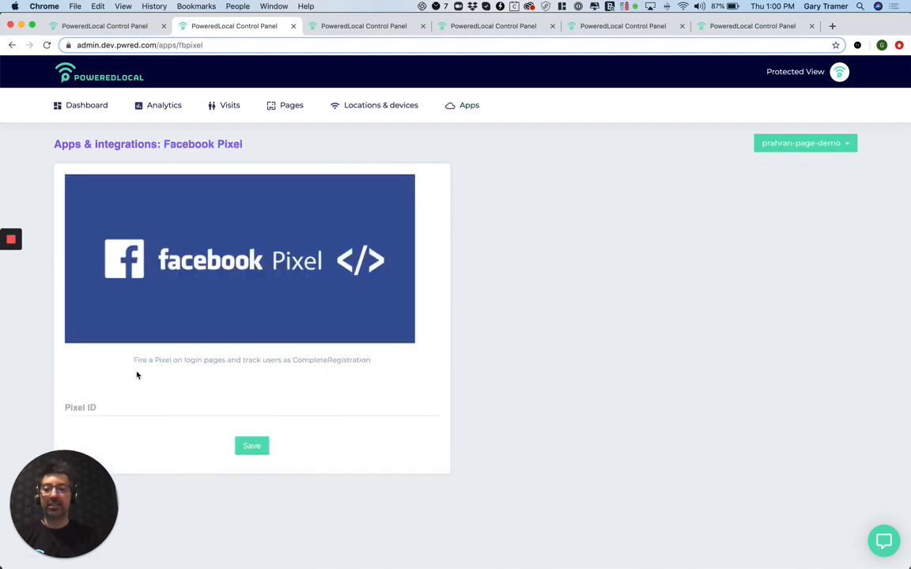
mouse_move(322, 372)
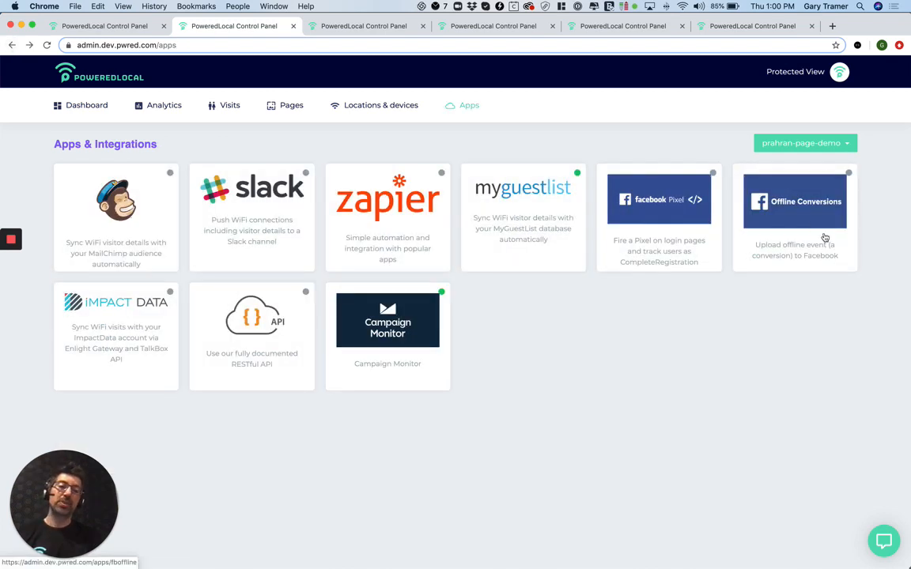
left_click(795, 201)
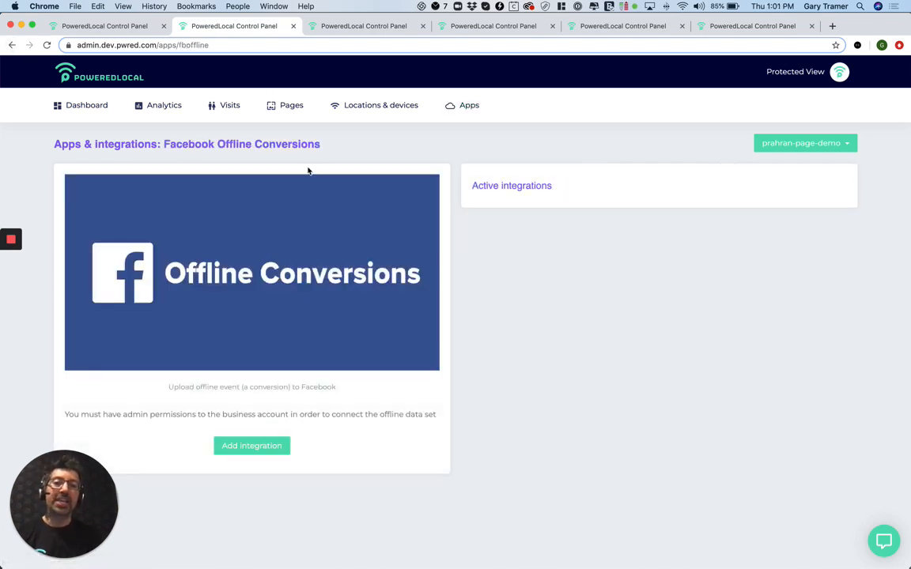
left_click(12, 45)
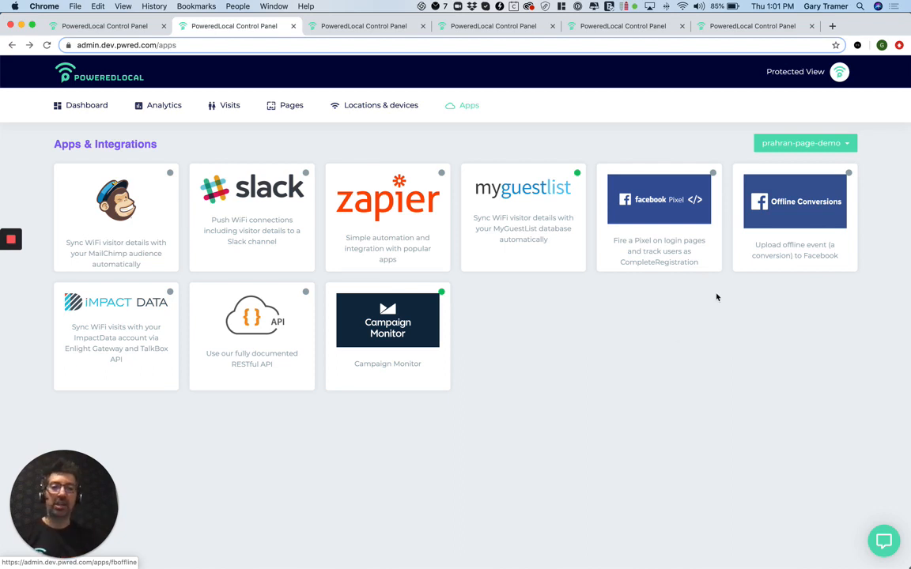
mouse_move(649, 373)
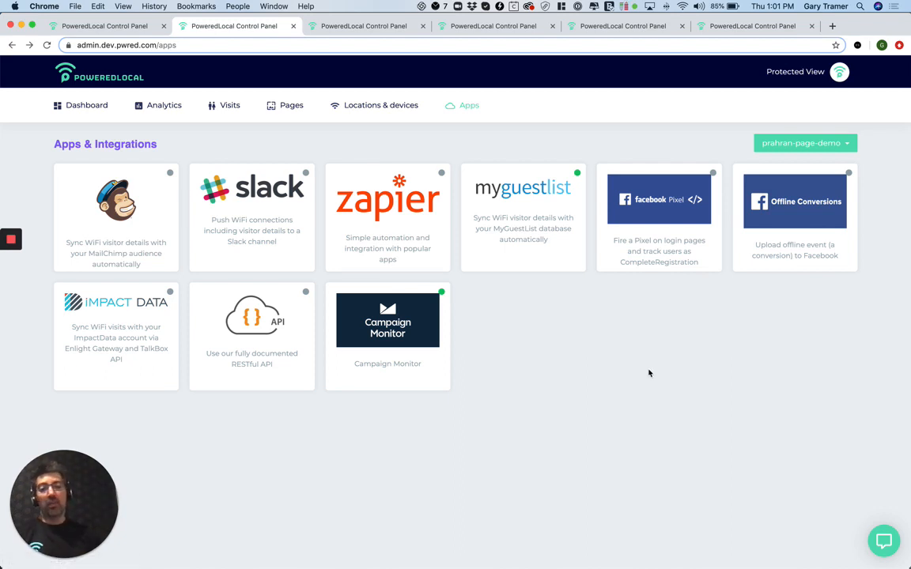